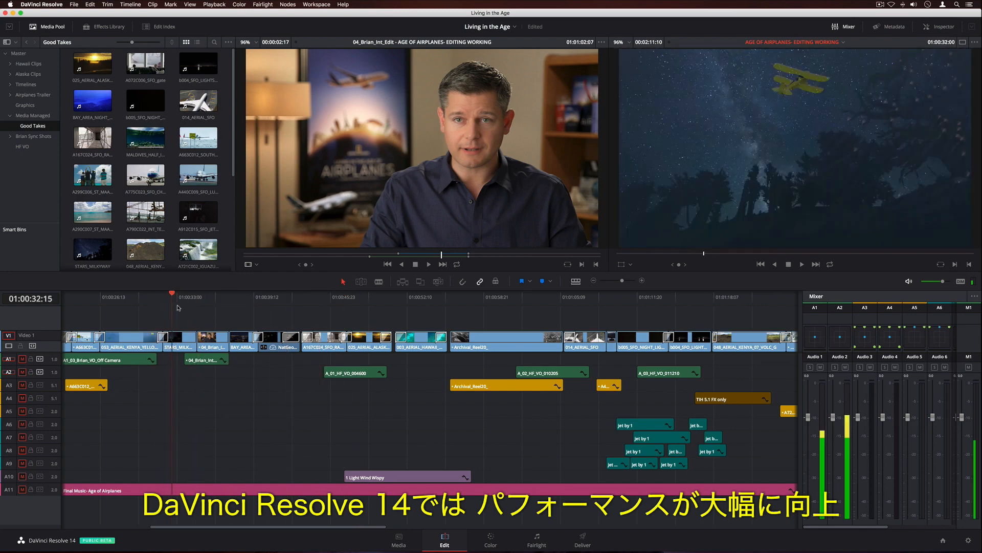
Jump to several different points in the edit
click(536, 539)
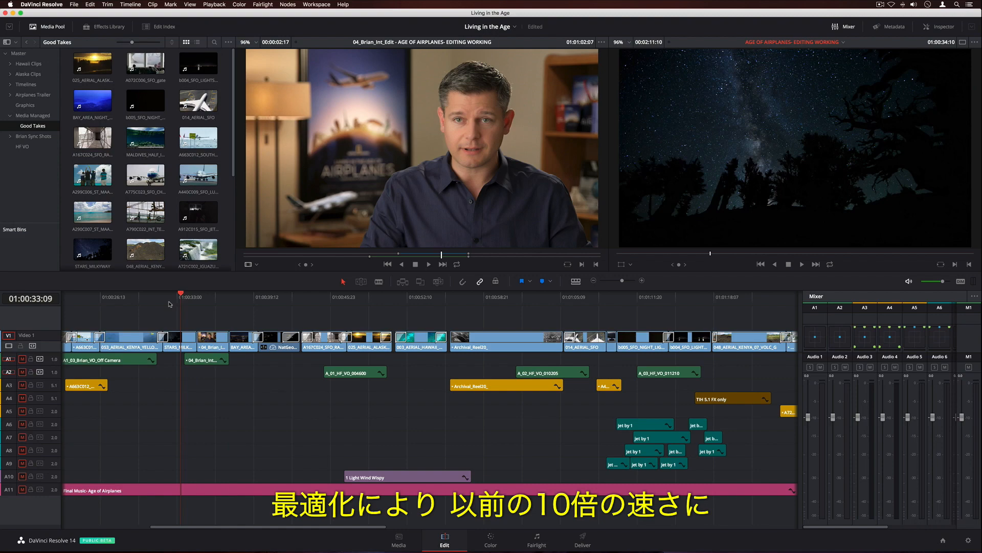
click(343, 294)
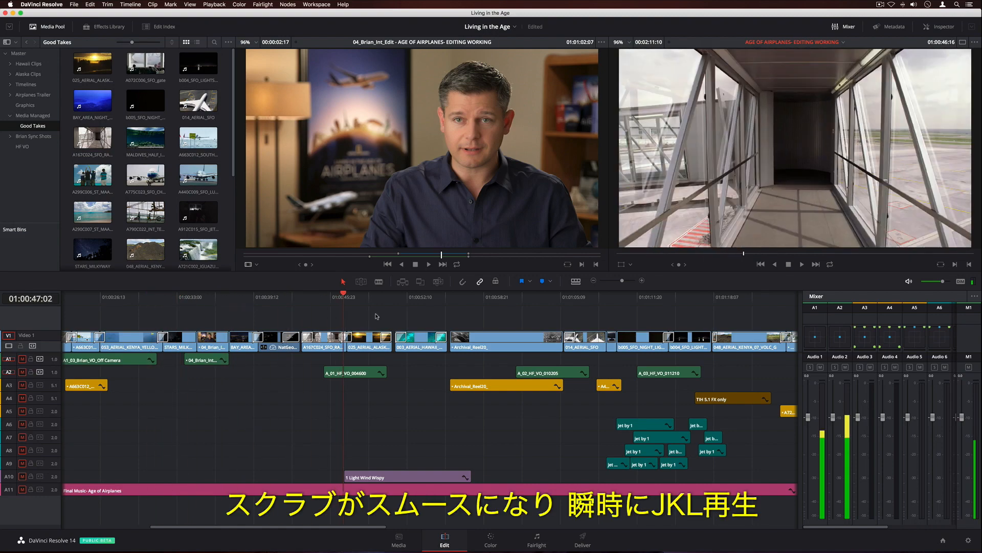
click(611, 292)
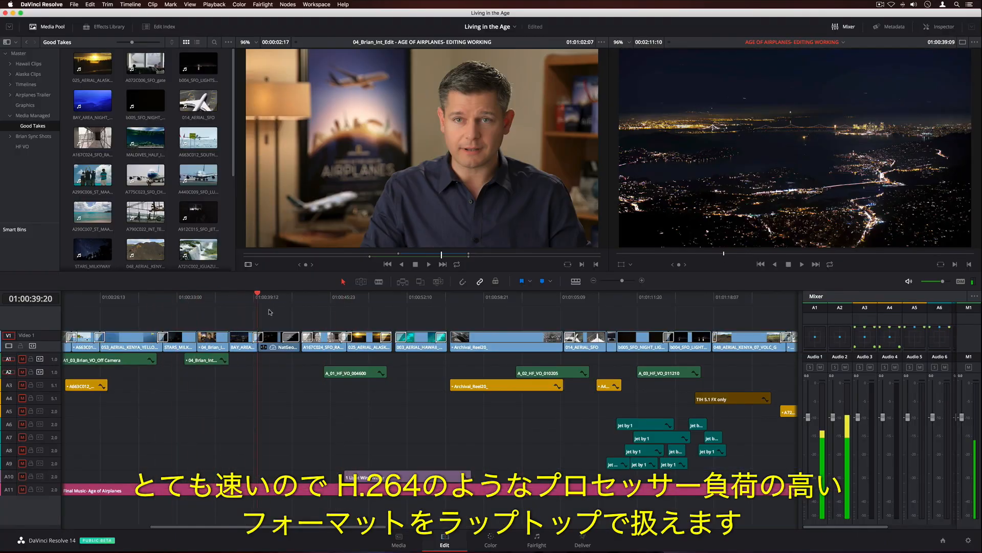
click(607, 296)
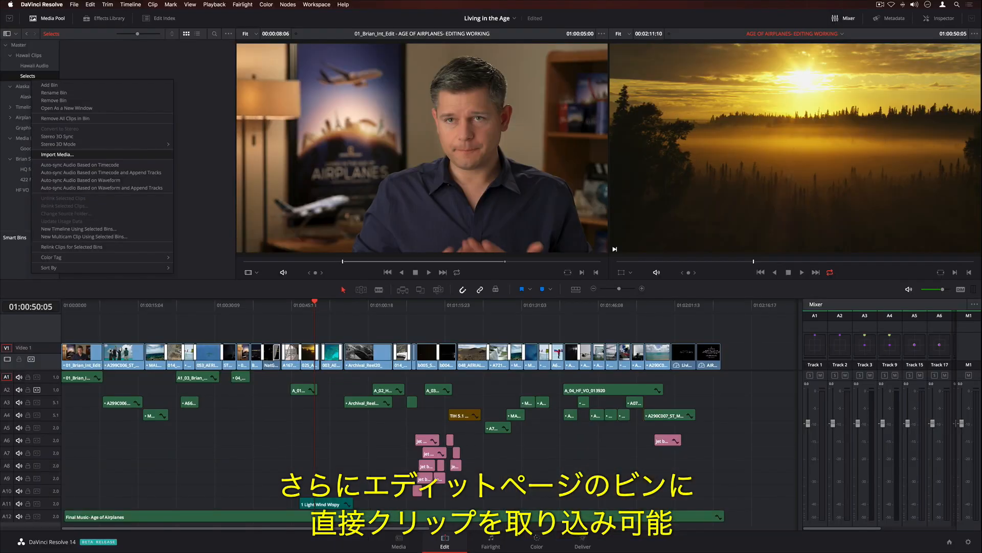
Open the Selects bin as a new window and save the arrangement as a layout
click(56, 154)
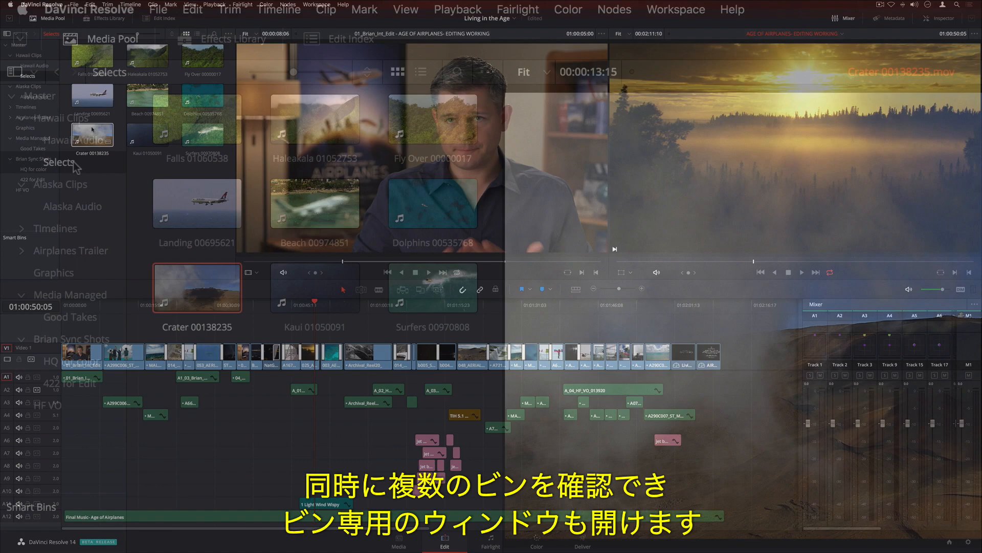
right_click(58, 162)
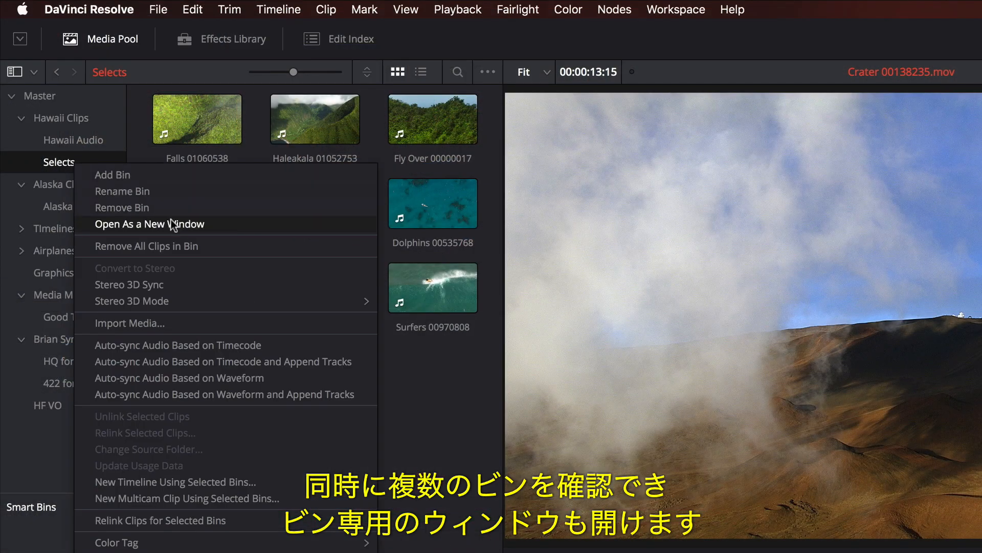
click(149, 224)
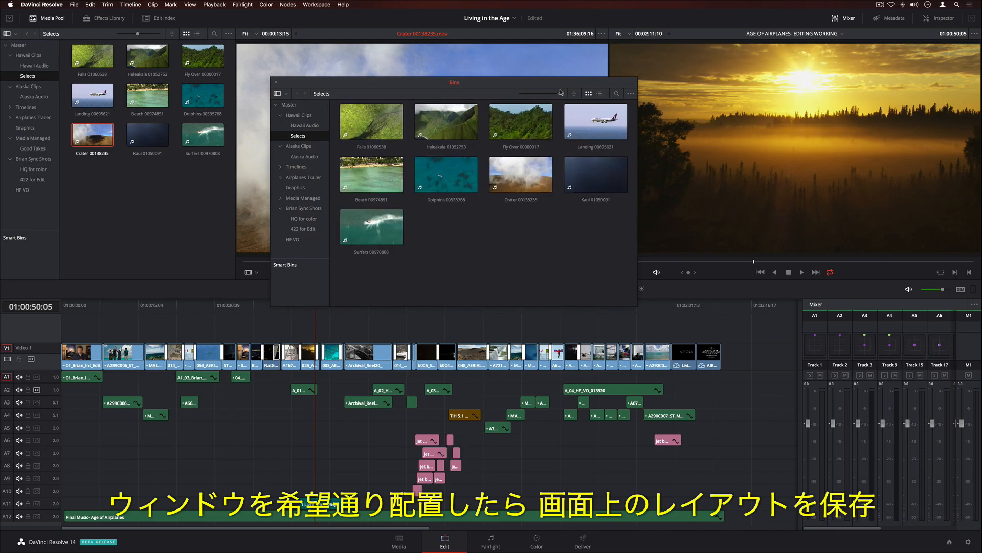
click(316, 4)
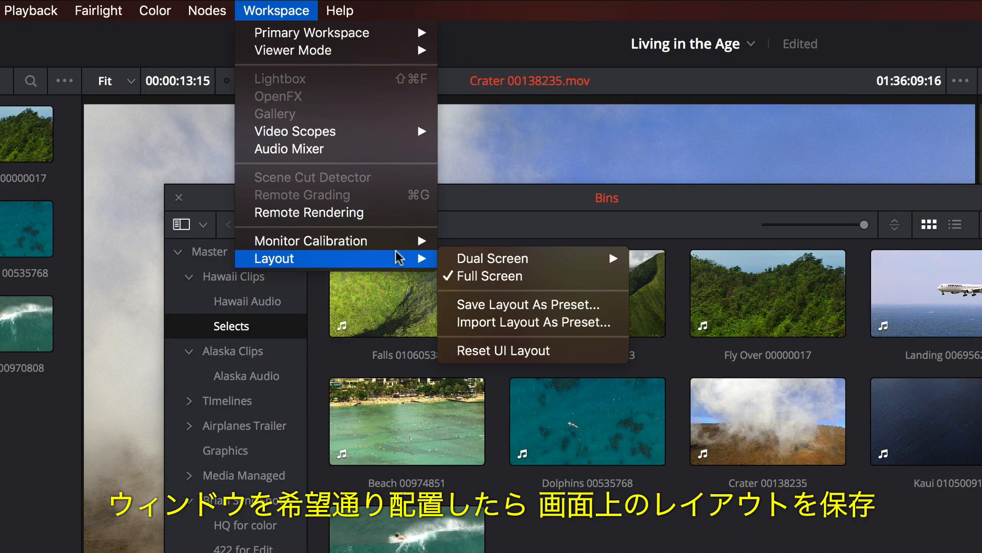
click(527, 305)
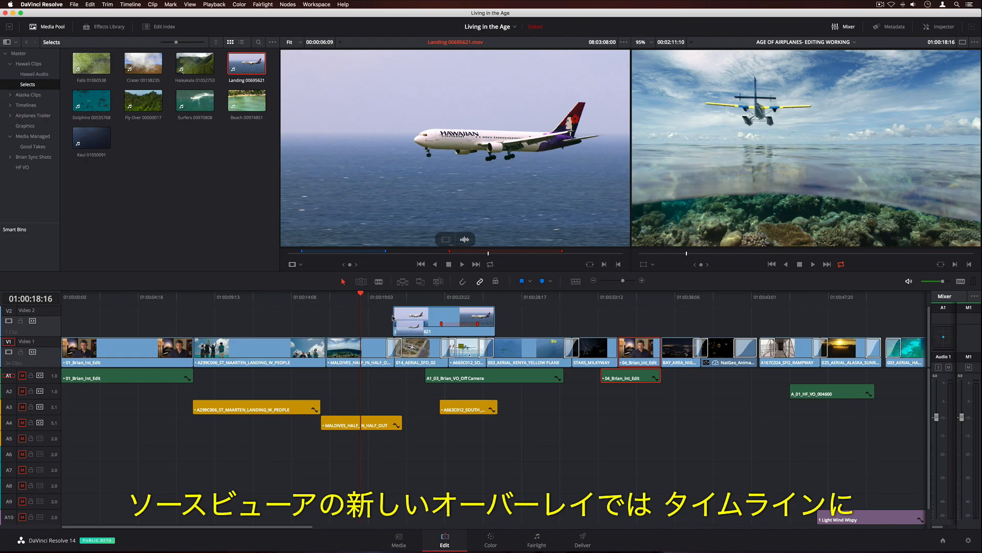
Turn on marker overlays, list the bin's clips, and load the HAL Landing 2 section onto V2
click(625, 42)
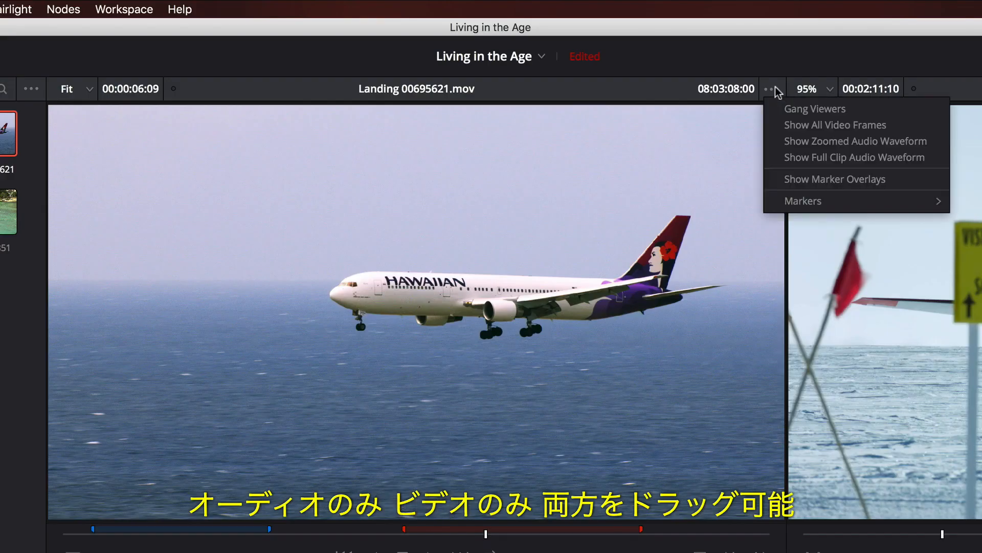
click(834, 178)
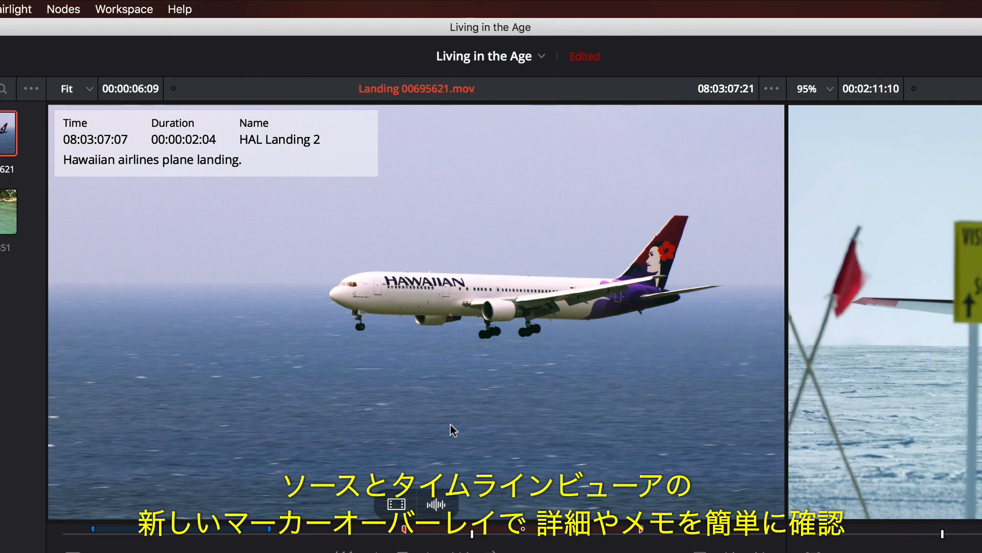
mouse_move(198, 178)
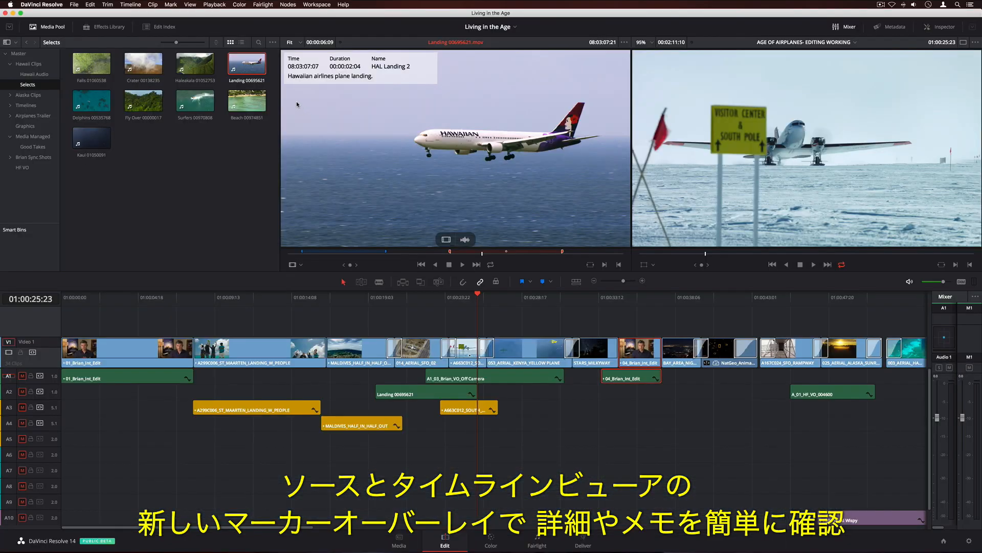
click(516, 89)
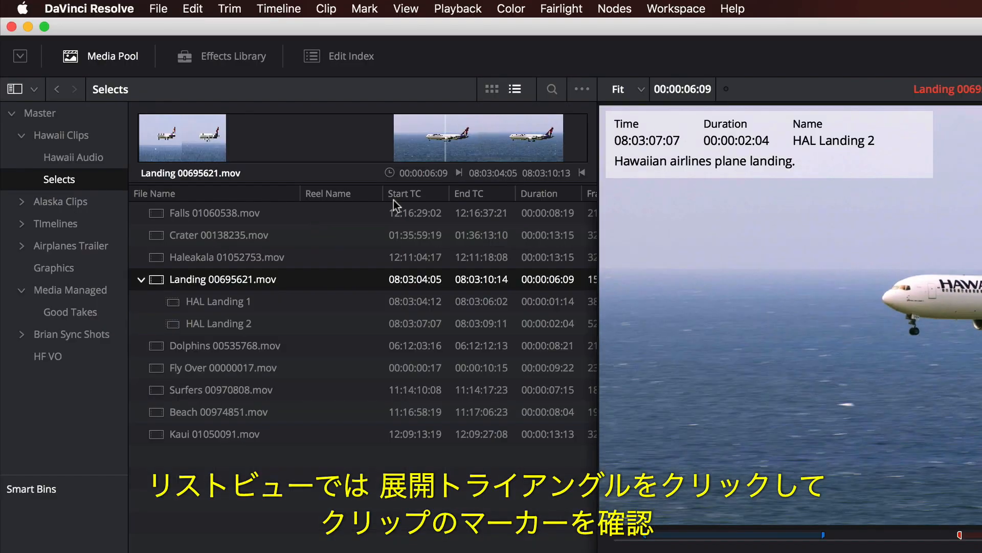
click(218, 323)
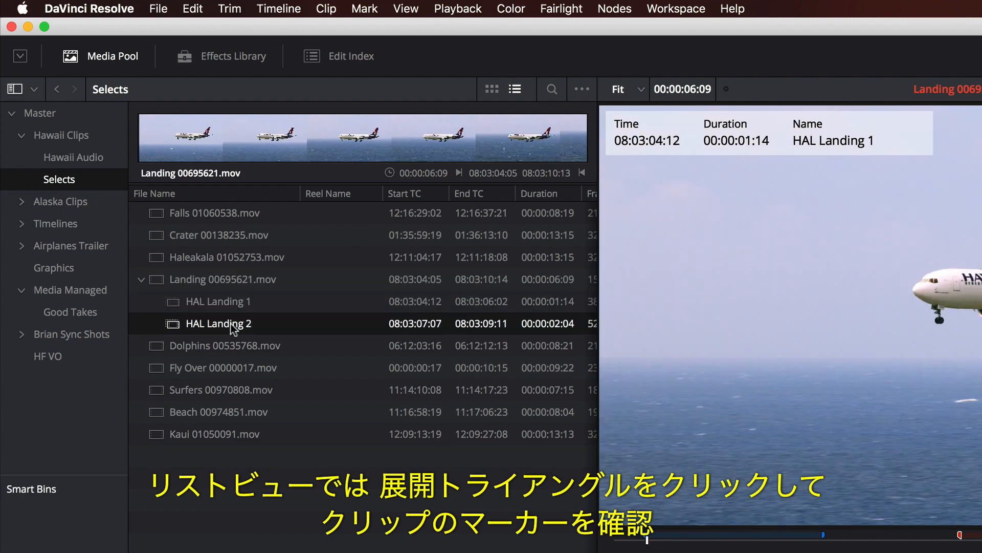
click(444, 539)
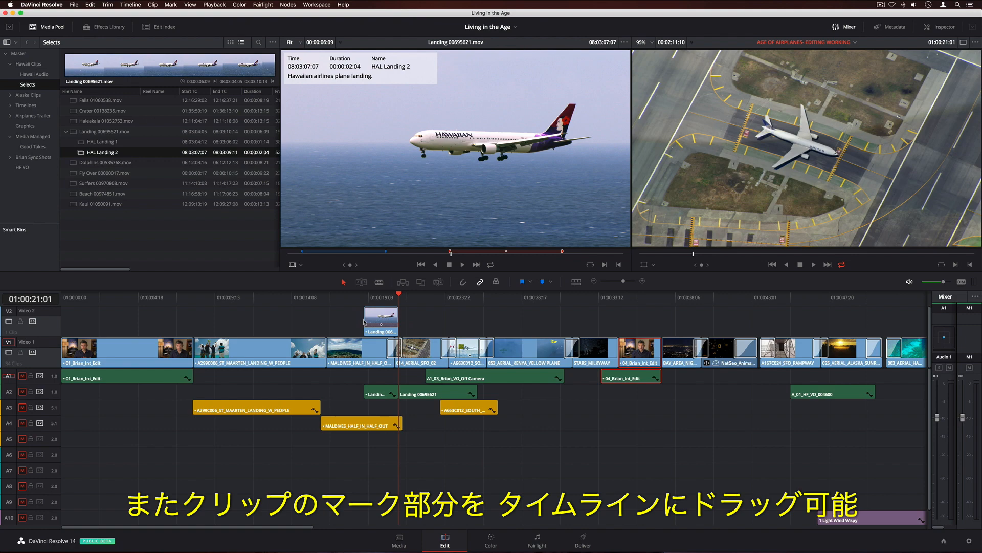
Revert the project to an earlier Added Marker step via Edit > Undo List
click(89, 4)
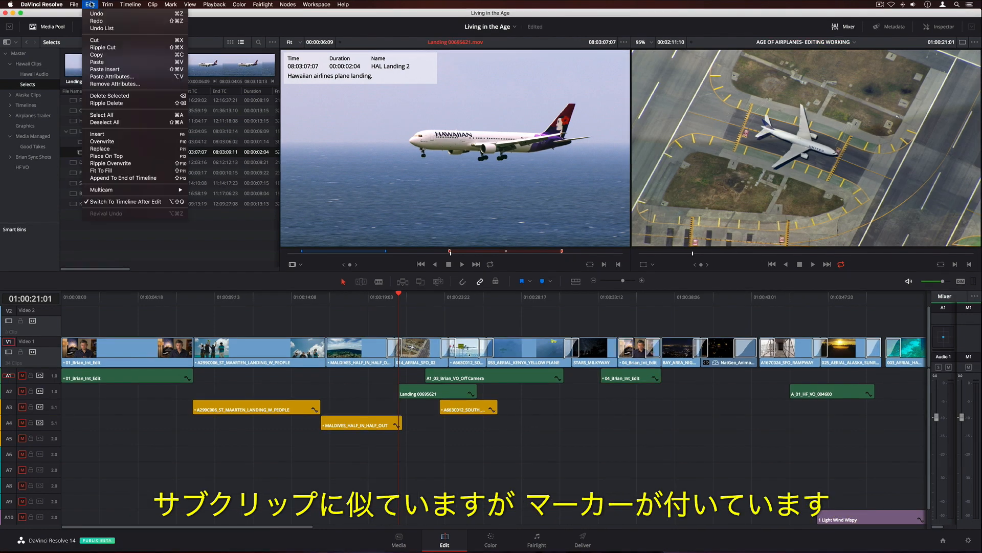
mouse_move(102, 28)
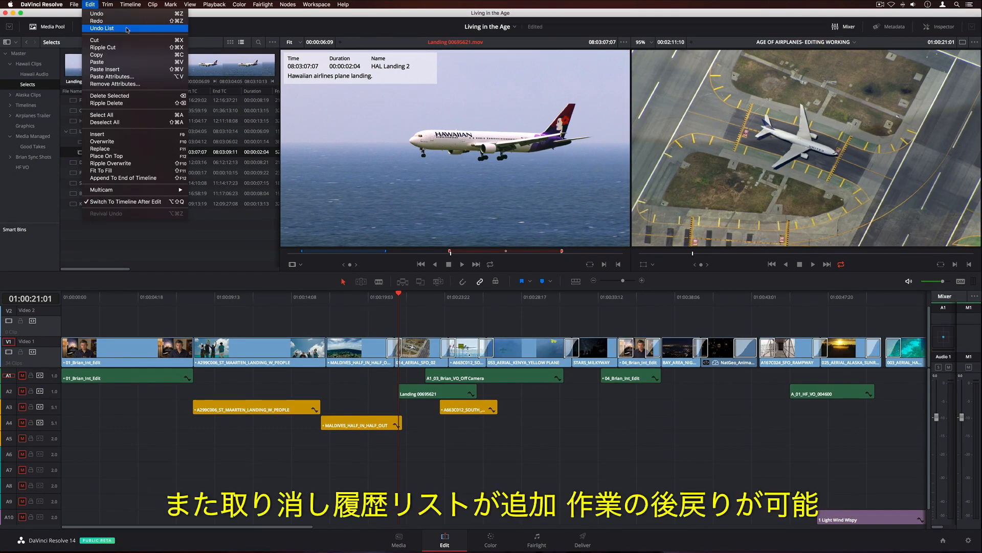
click(102, 28)
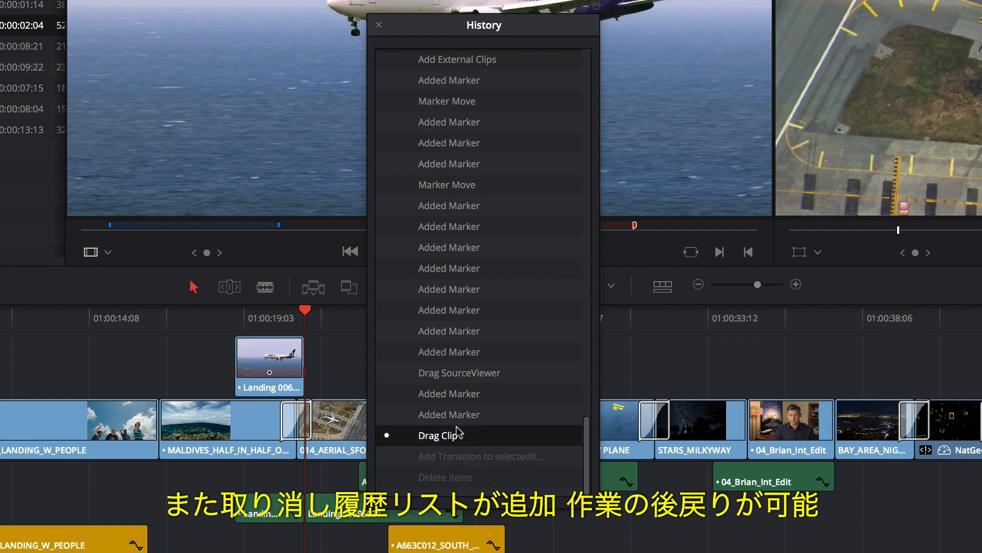
click(449, 288)
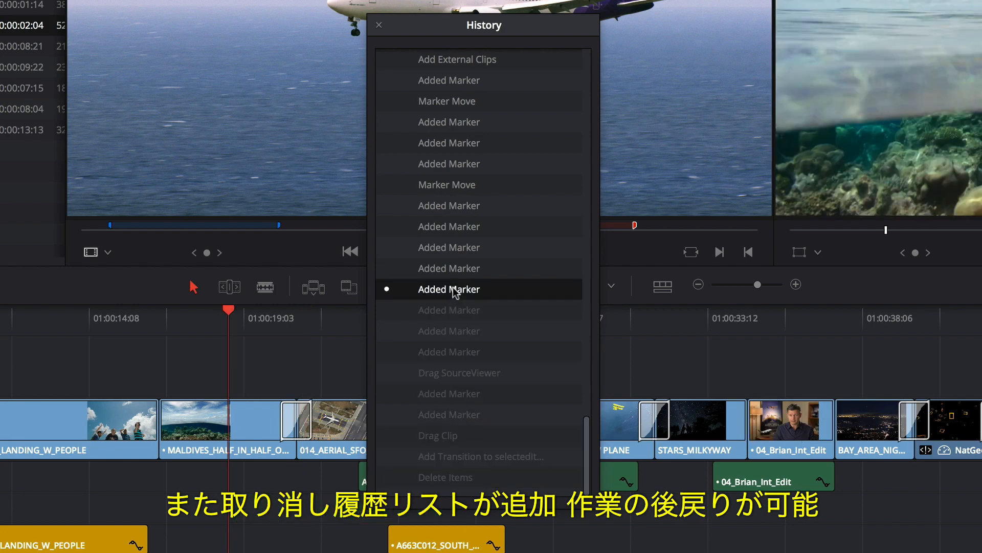
Apply a Gaussian Blur to 014_AERIAL_SFO and adjust its settings in the Inspector
click(378, 25)
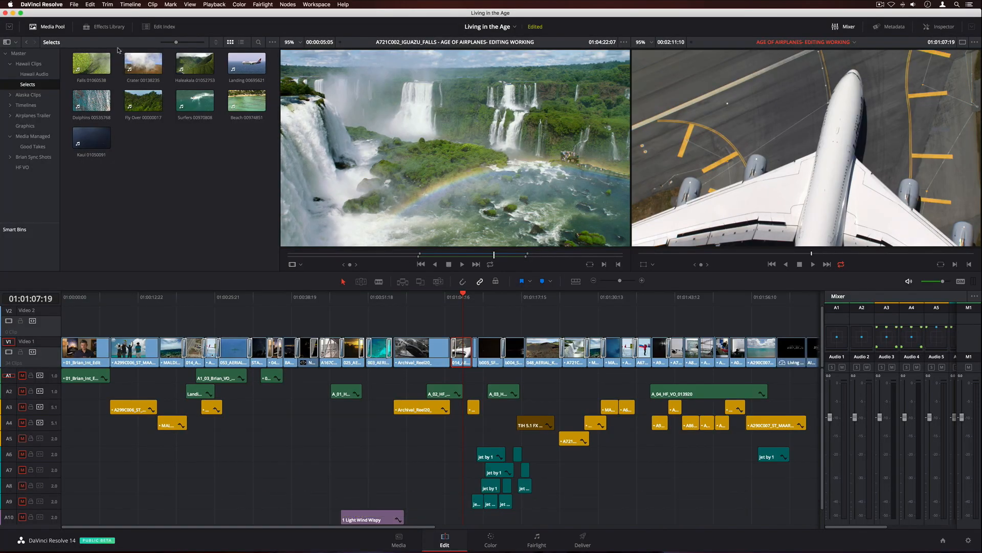
click(103, 26)
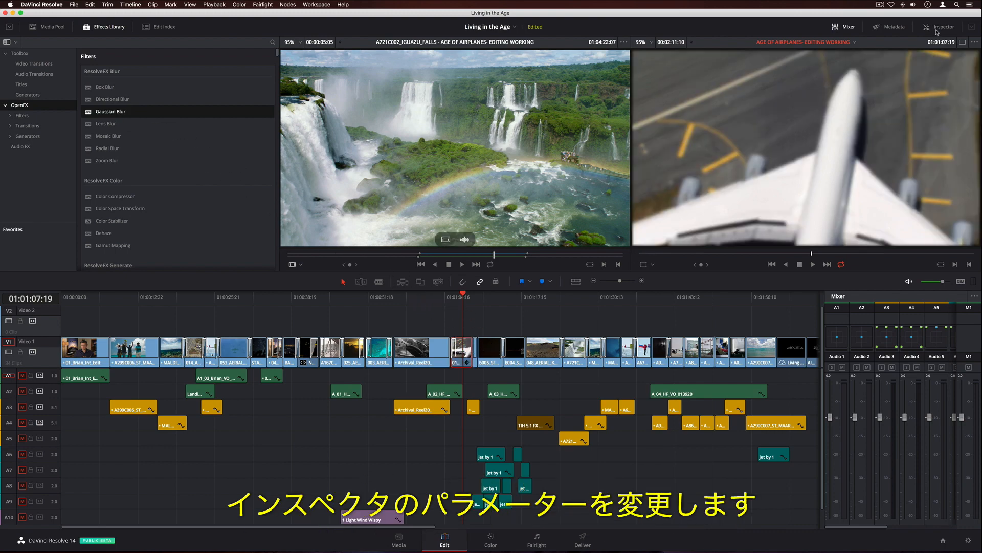
click(938, 26)
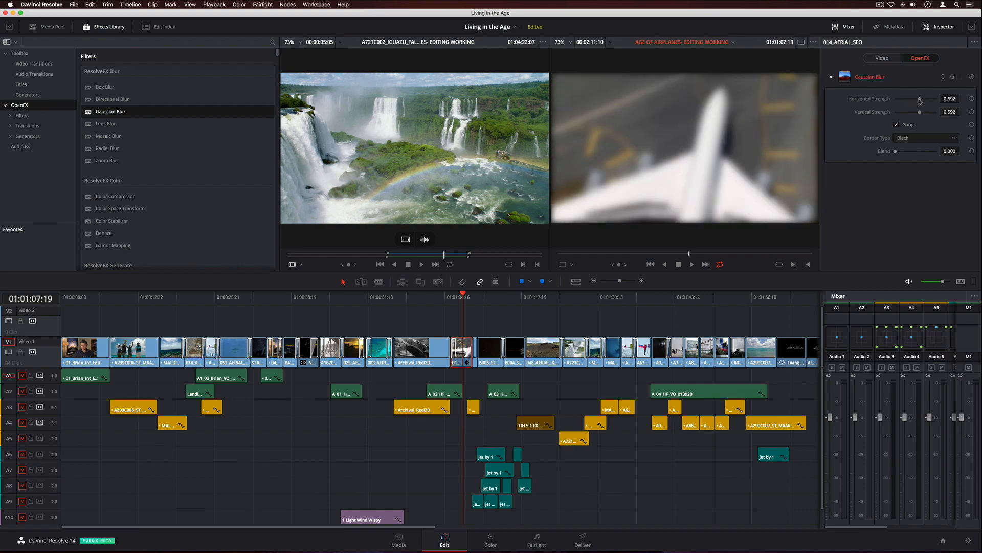
Assign a new colour to audio track A3 through Change Track Color
right_click(16, 288)
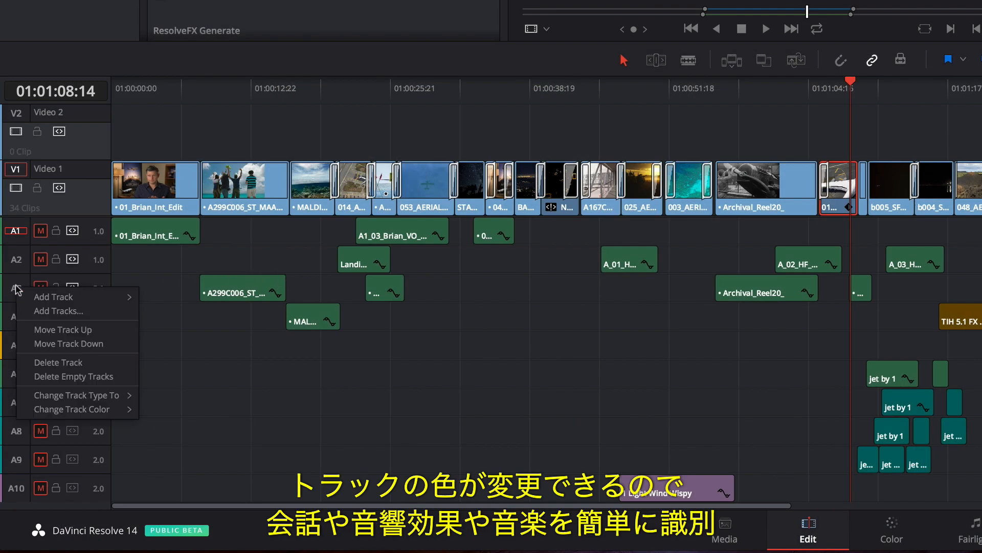
click(72, 408)
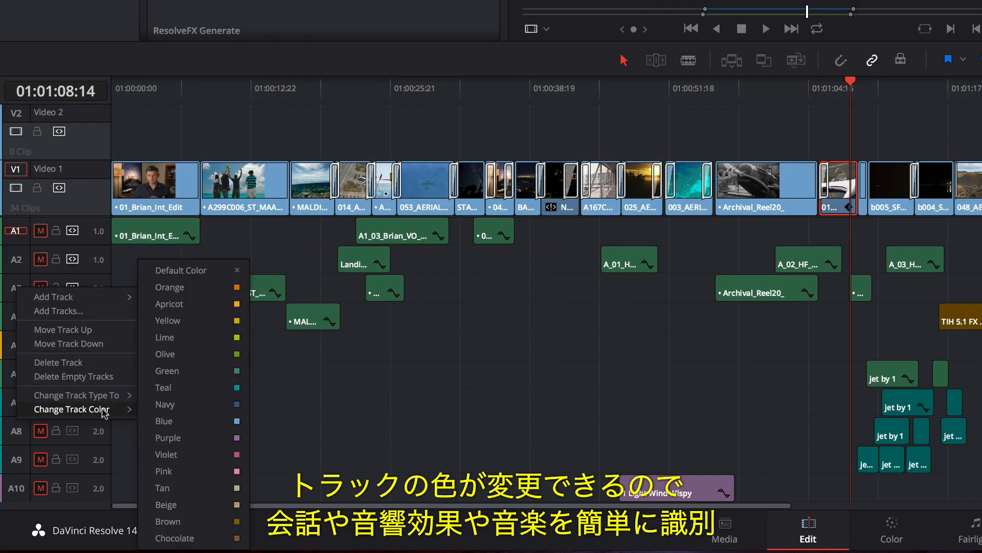
click(169, 287)
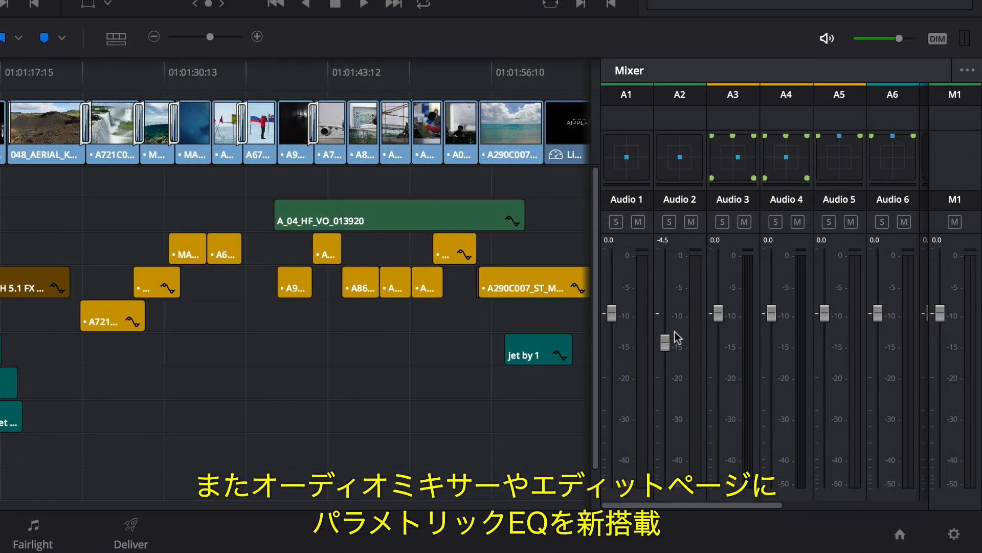
Switch to the Fairlight page to see the Audio 1–5 tracks and waveforms
click(444, 534)
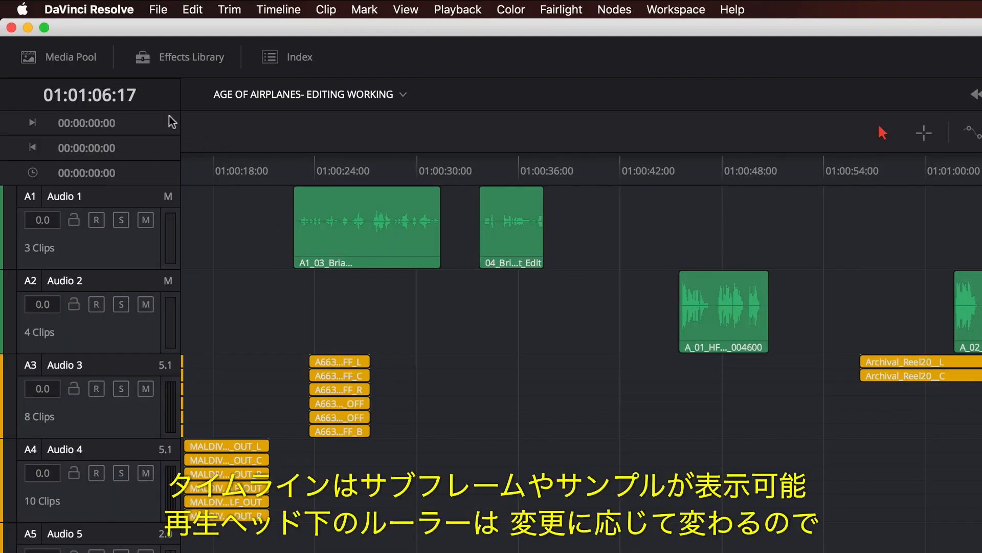
click(90, 94)
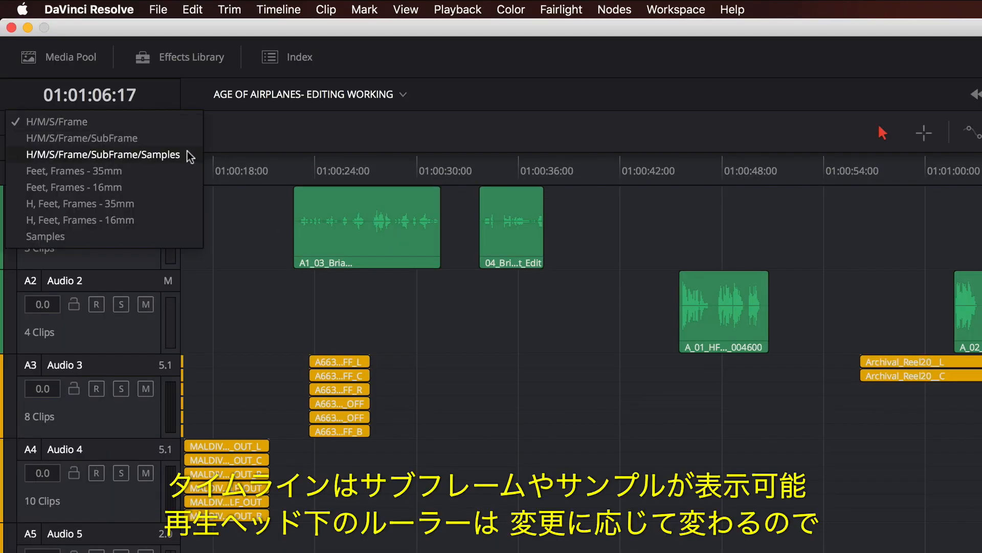
click(94, 154)
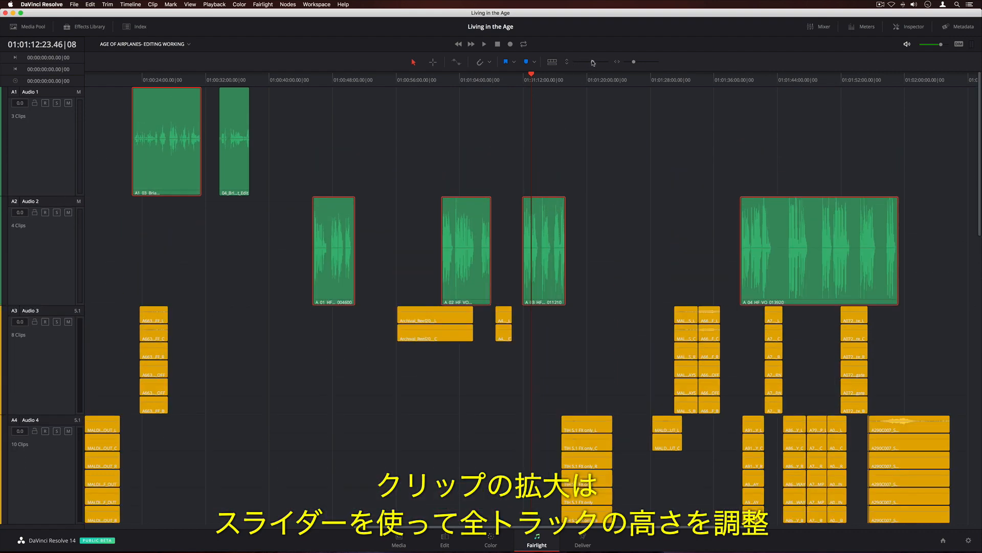
click(552, 61)
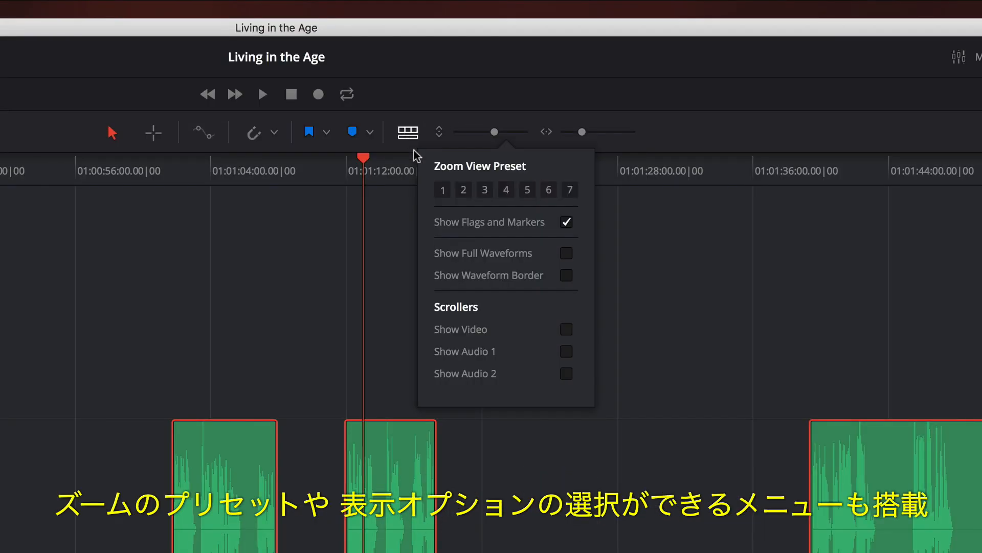
mouse_move(564, 257)
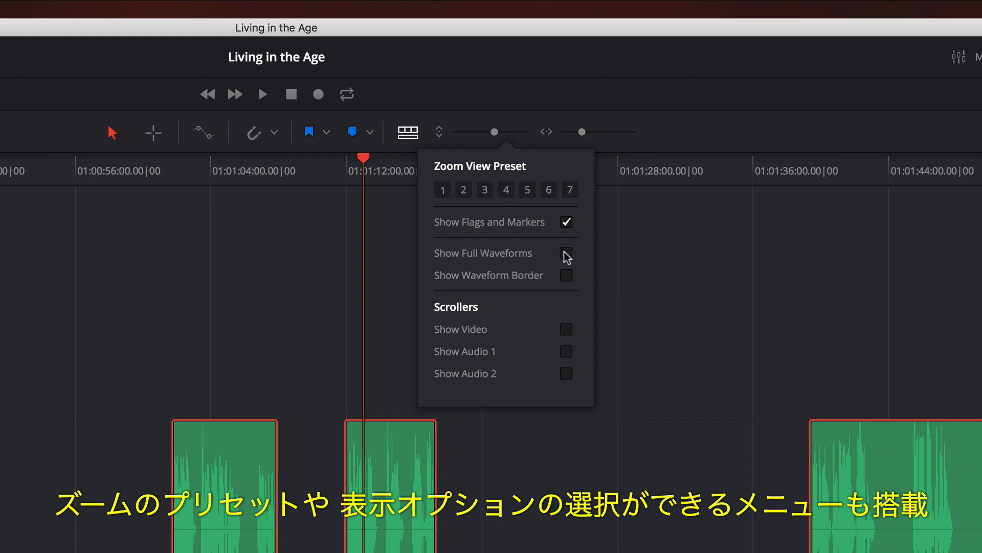
click(564, 253)
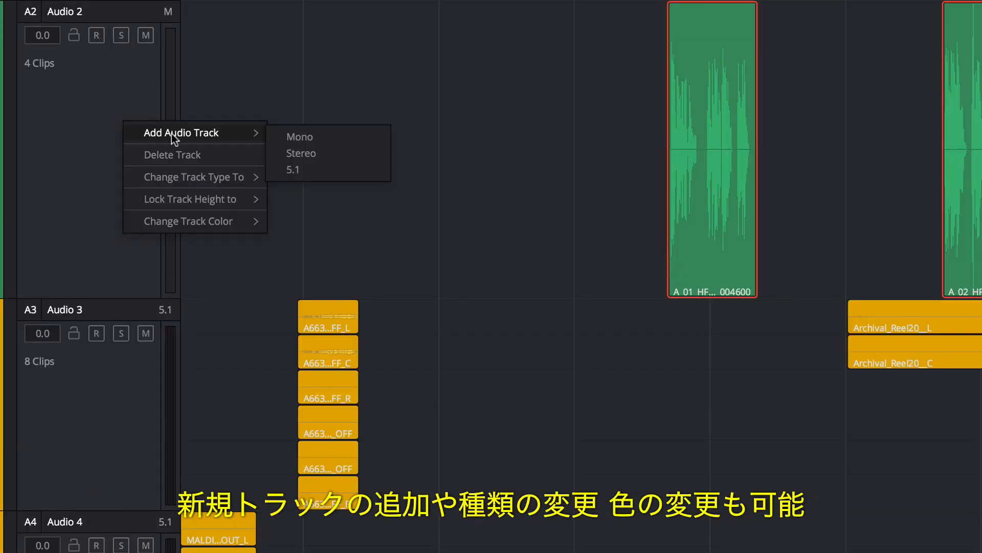
click(188, 220)
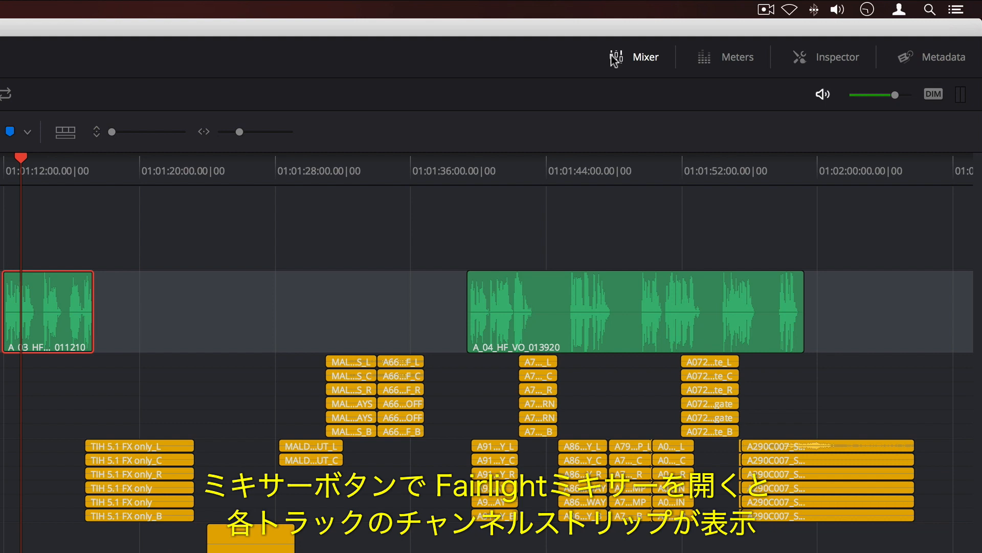
Show the mixer beside the timeline and shrink it to the Small Track Mixer layout
click(634, 56)
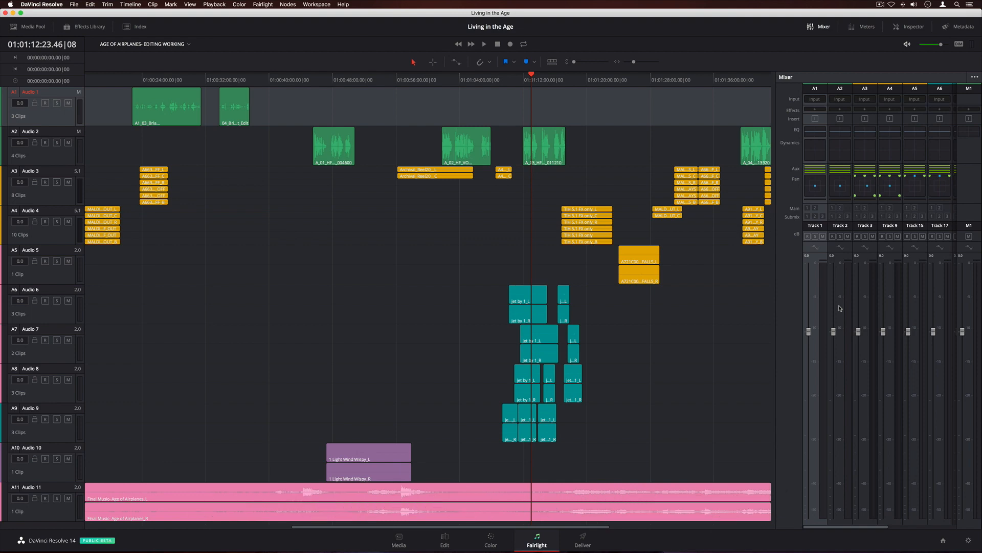
click(974, 76)
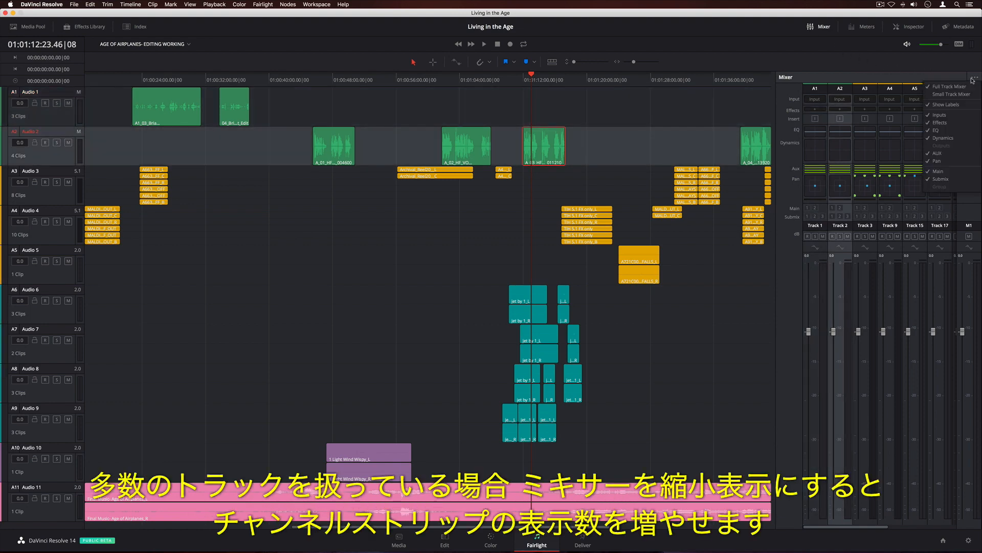
click(945, 95)
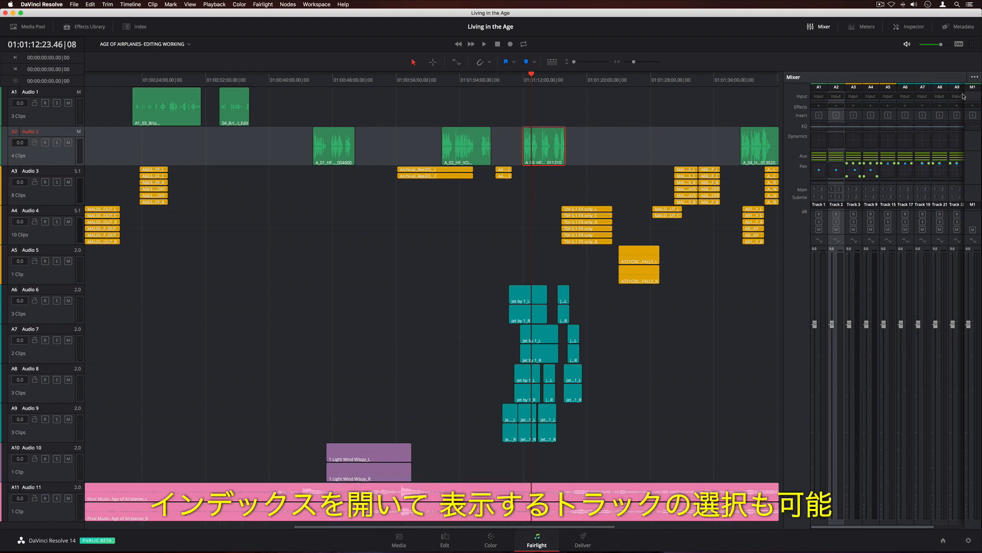
click(135, 26)
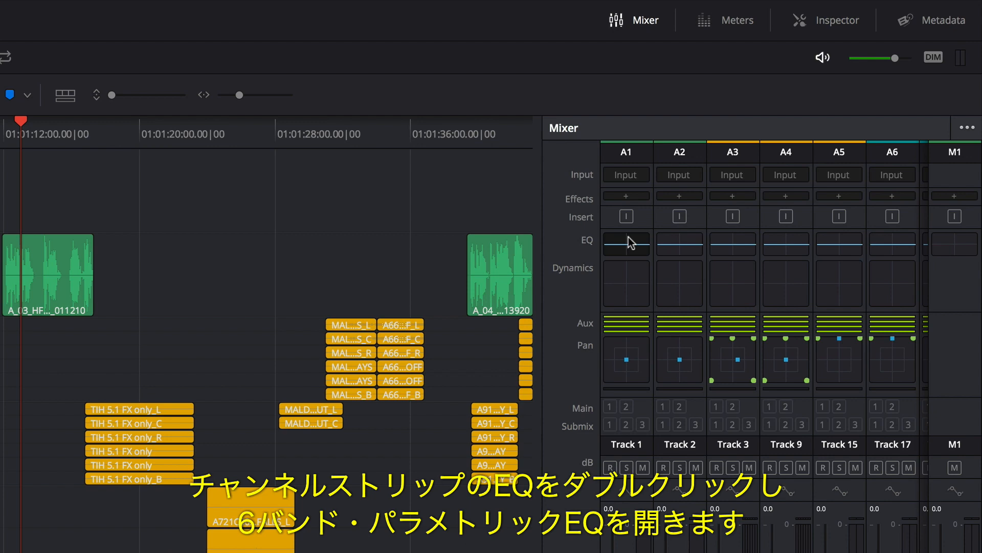
Open Track 1's equalizer, enable its dynamics gate, and open its surround pan controls
double_click(625, 242)
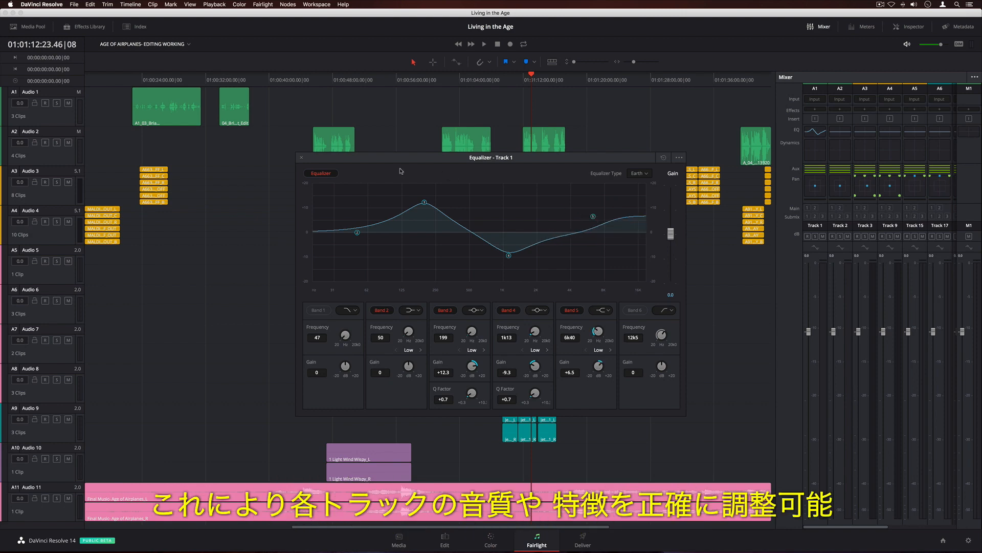
click(301, 157)
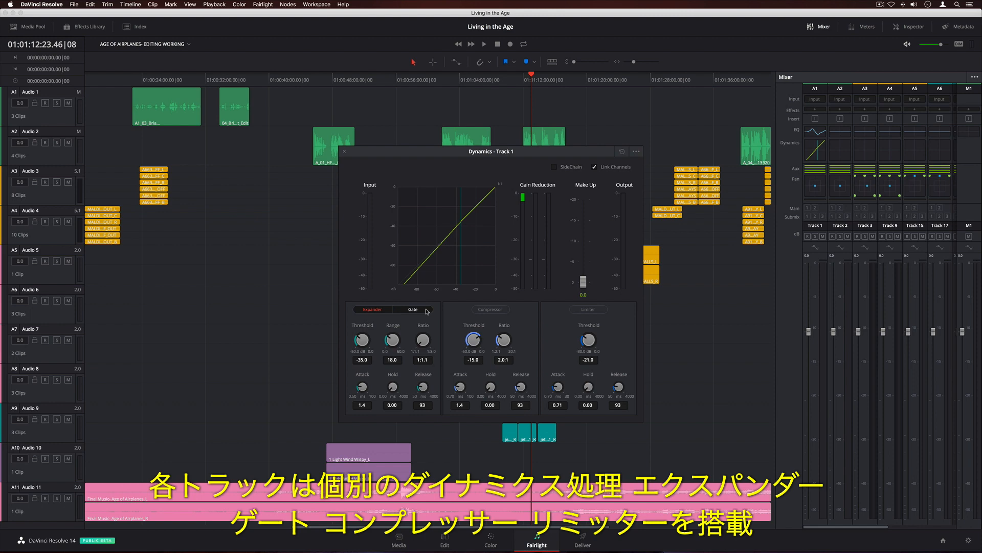
click(412, 309)
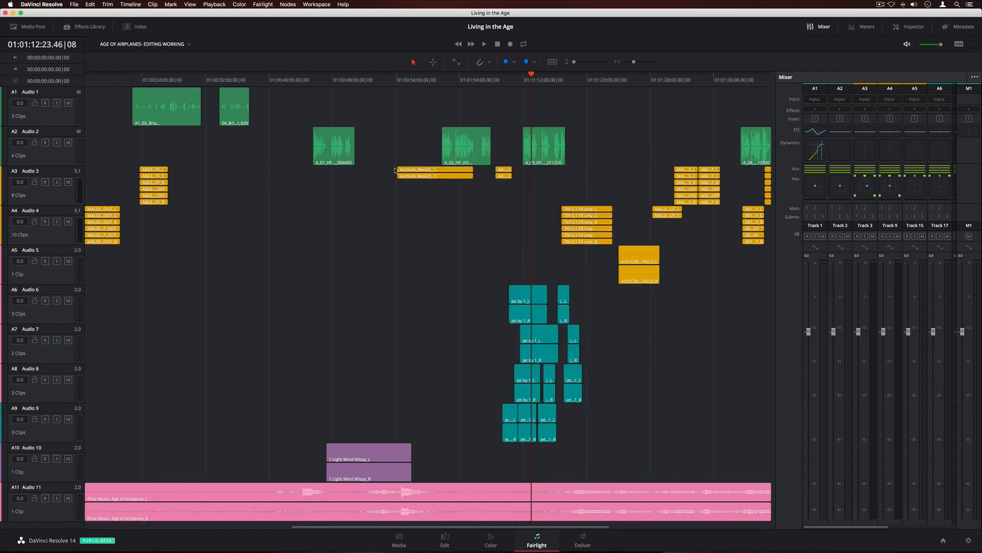
click(815, 185)
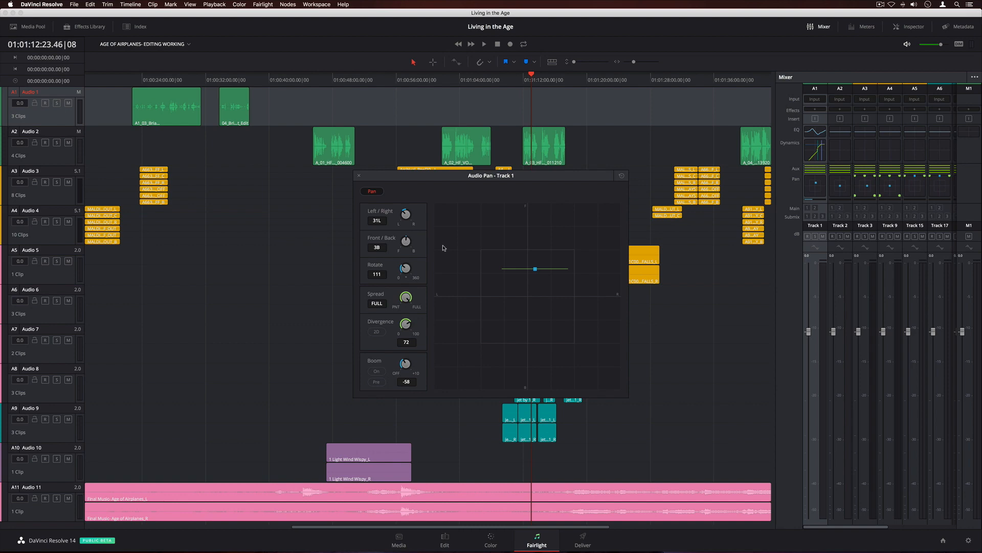
Open iZotope RX 5 Dialogue De-noise from VST Effects and reveal the automation controls
click(88, 26)
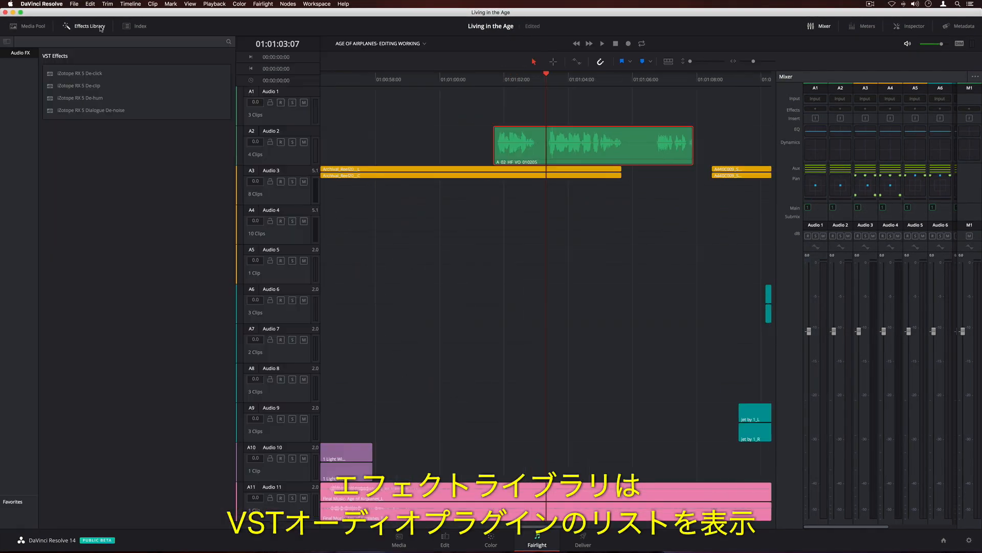
click(91, 110)
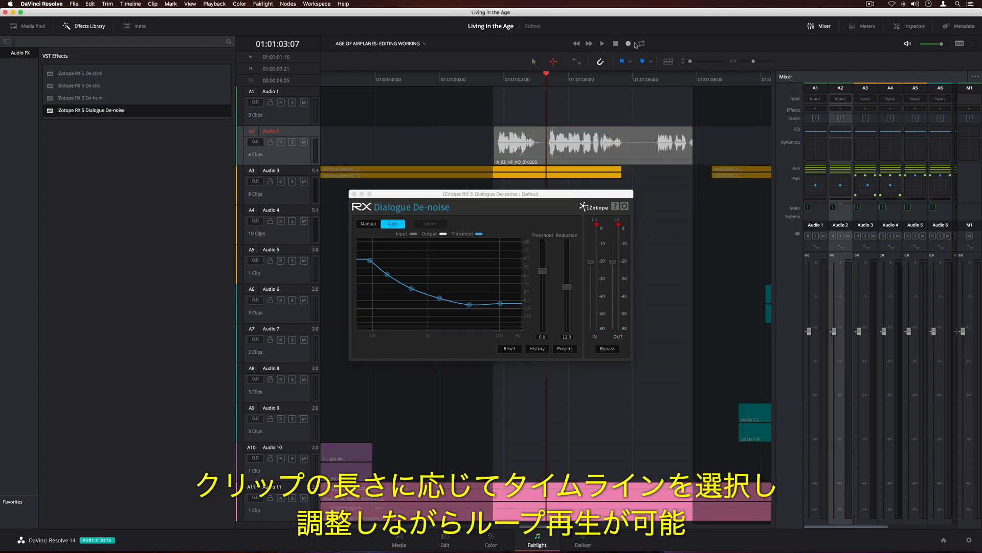
click(600, 43)
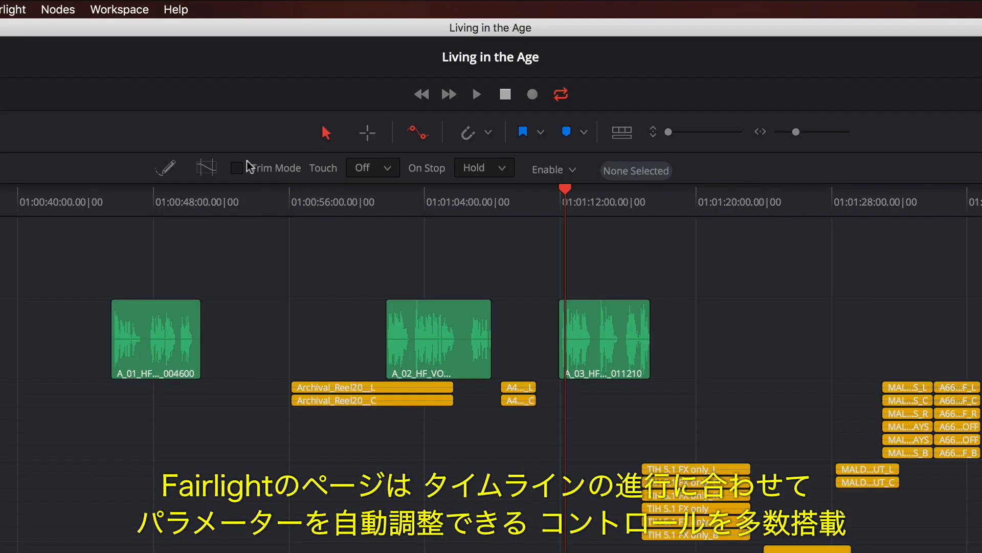
Enable automation Trim Mode, set Touch to Latch, and enable all parameters
click(371, 167)
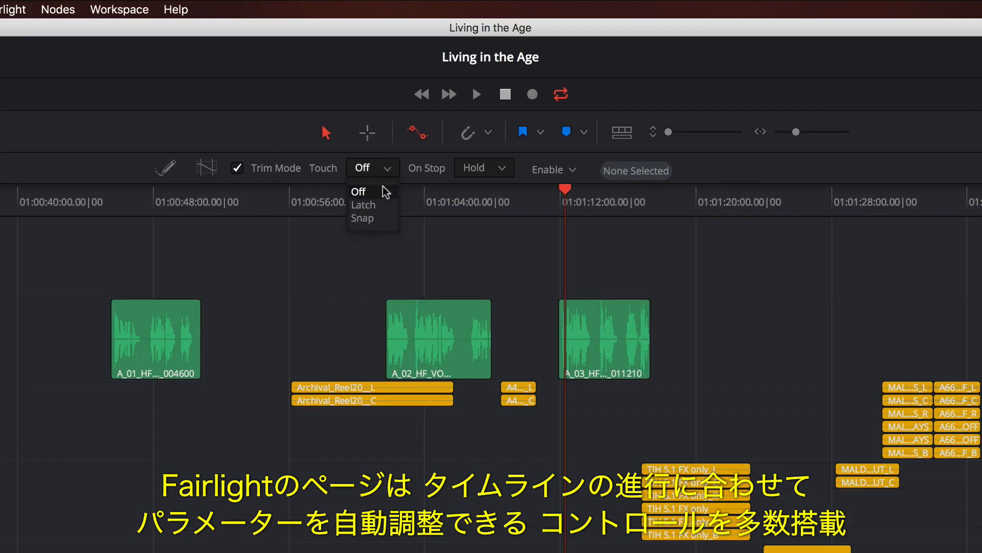
click(363, 205)
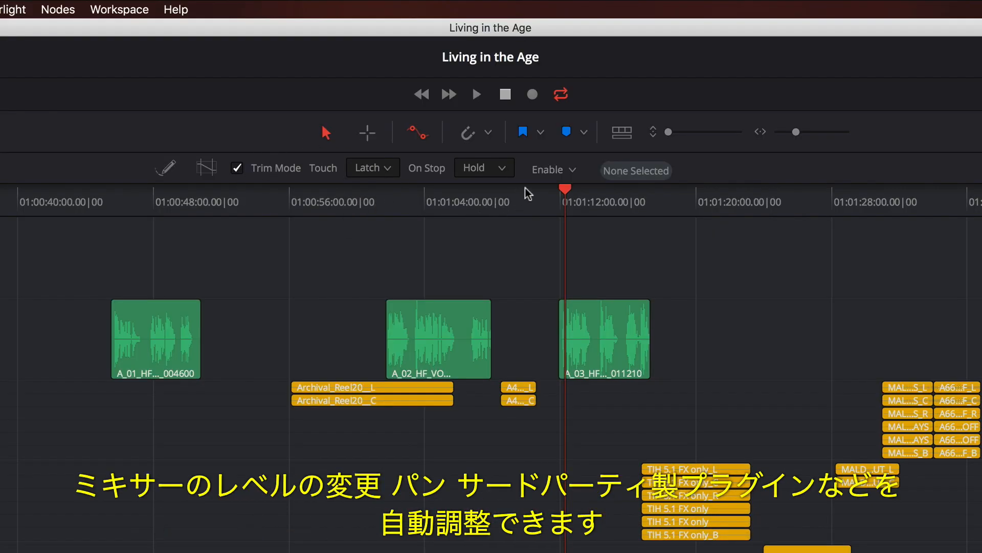
click(571, 170)
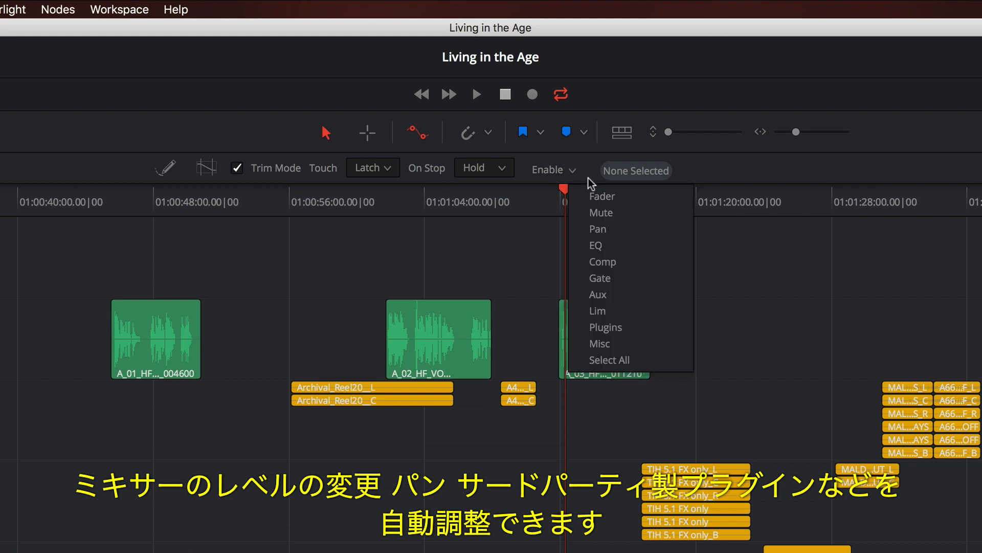
mouse_move(655, 262)
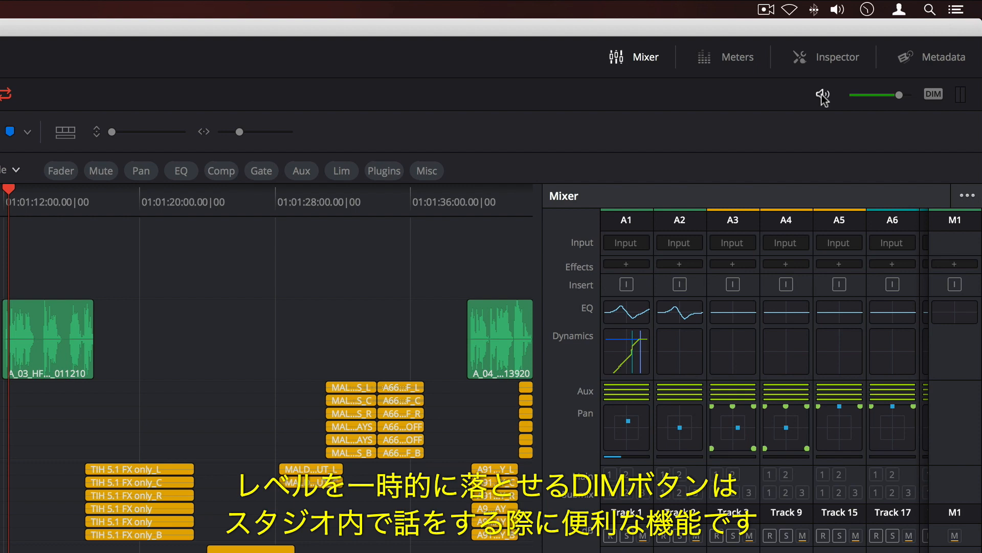
click(933, 95)
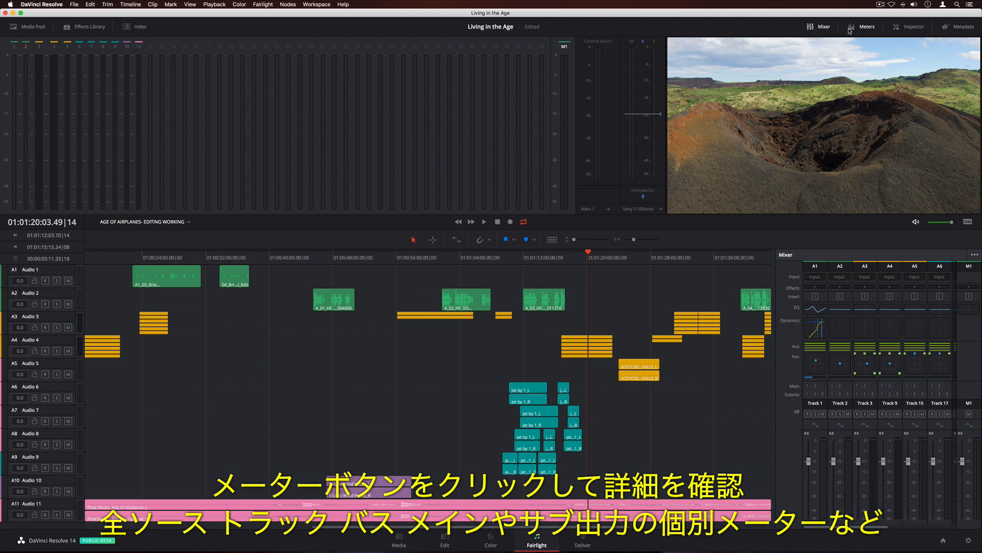
Play the timeline to drive the track and output meters, then open the Fairlight menu
click(483, 221)
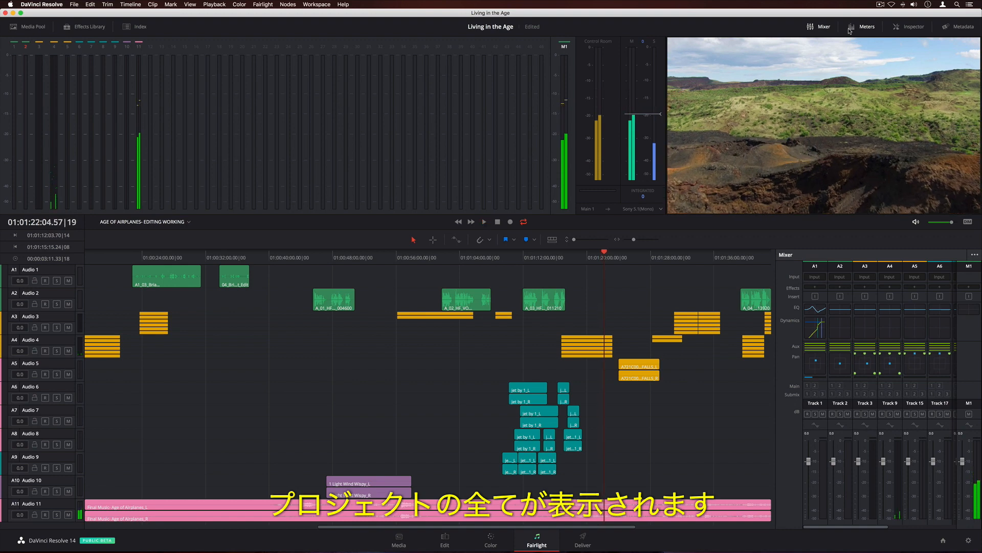
click(263, 4)
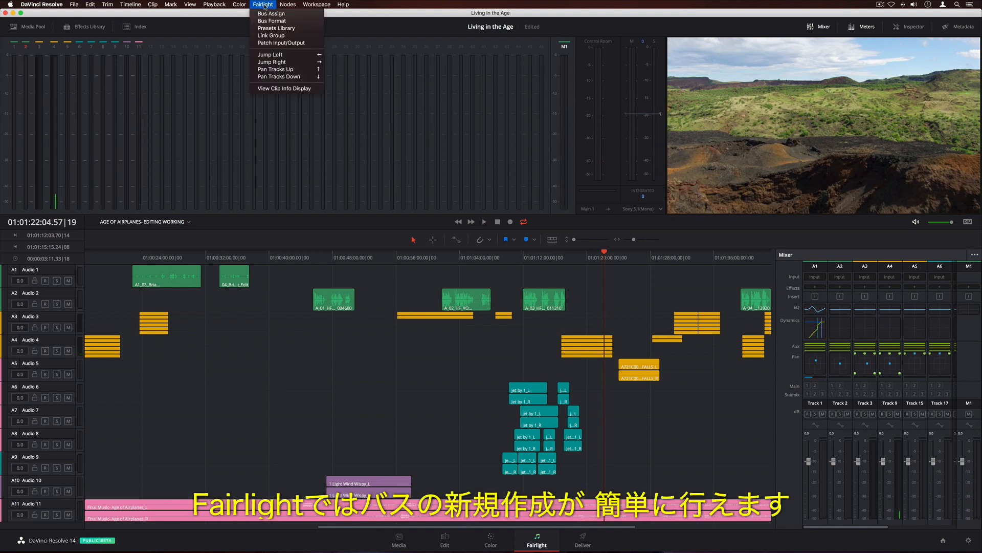
Make sub bus Film 7.1 and pink, assign all audio tracks to it, and save
click(272, 21)
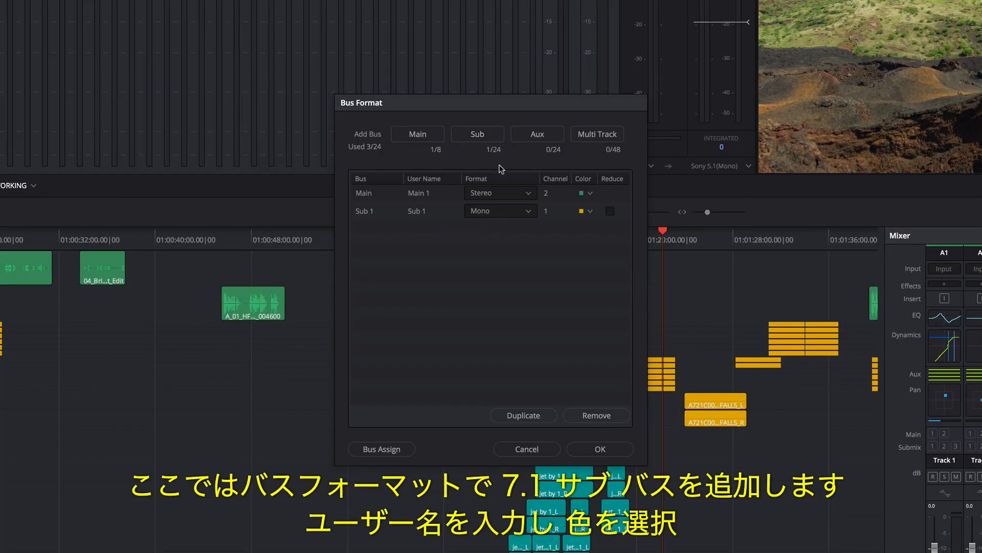
click(499, 210)
text(Film)
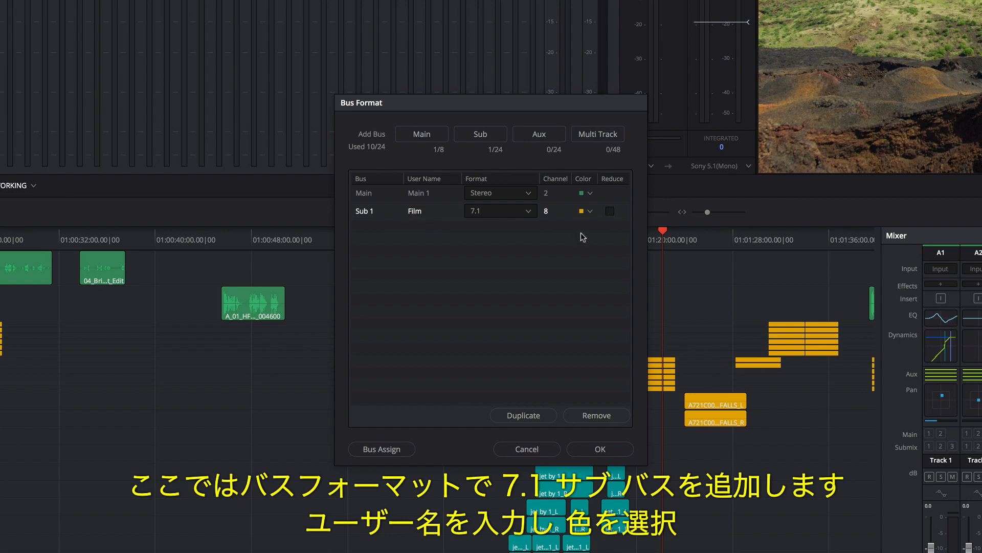
click(580, 211)
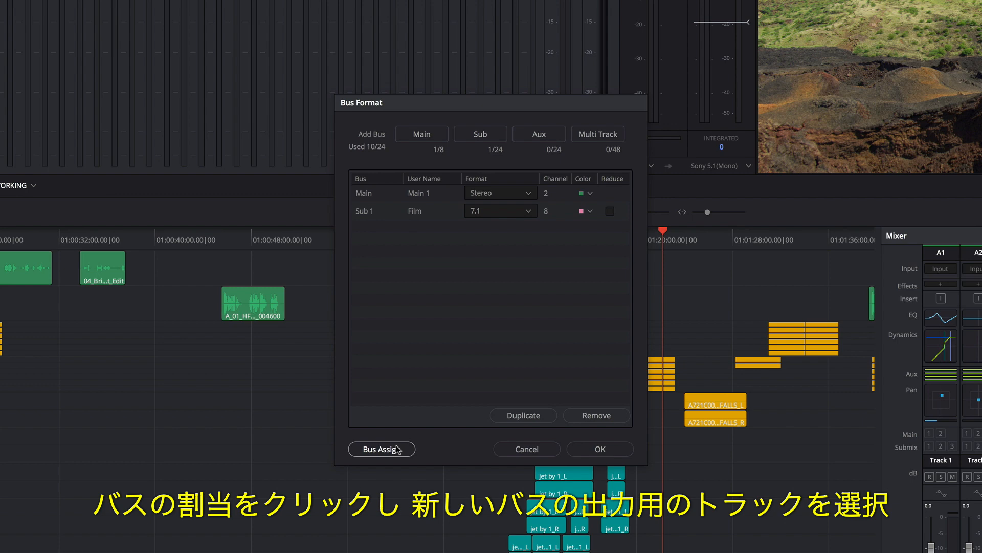
click(381, 449)
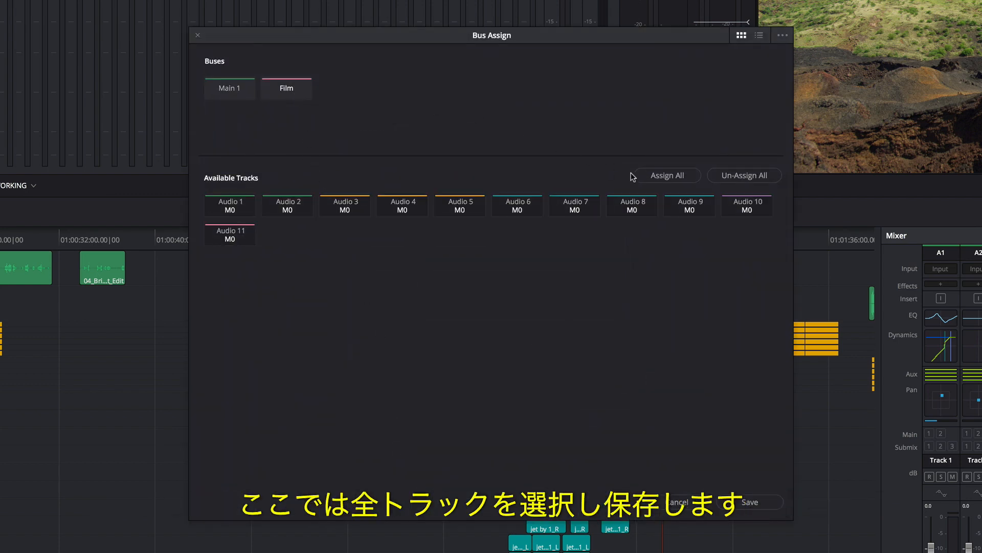
click(667, 175)
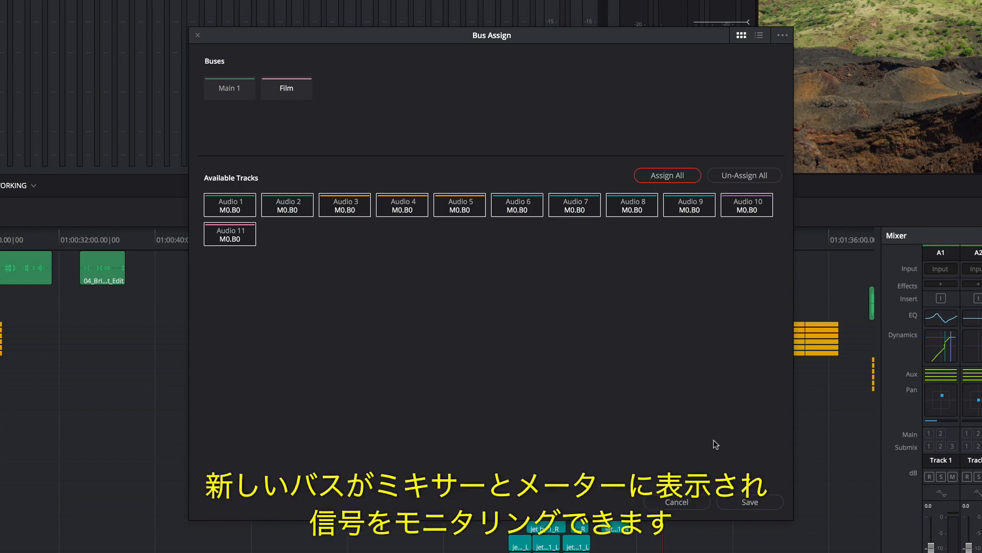
click(749, 502)
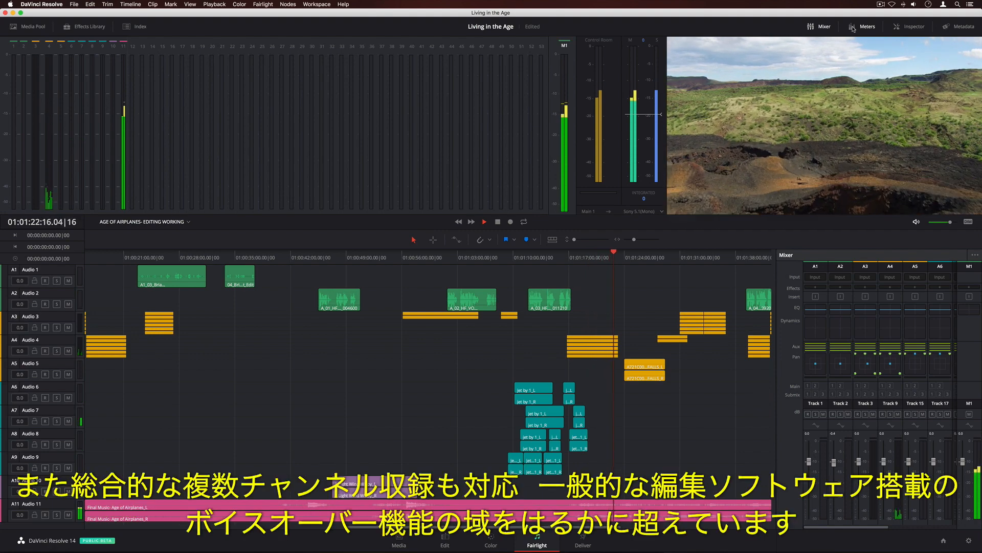
Switch from the Fairlight mixer to the Color page for the airplane shot
click(482, 221)
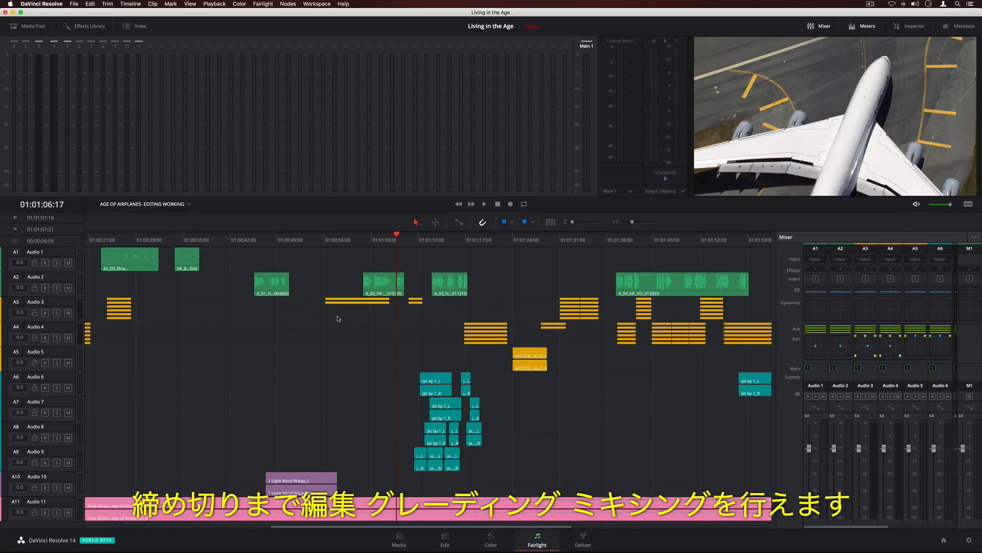
click(444, 541)
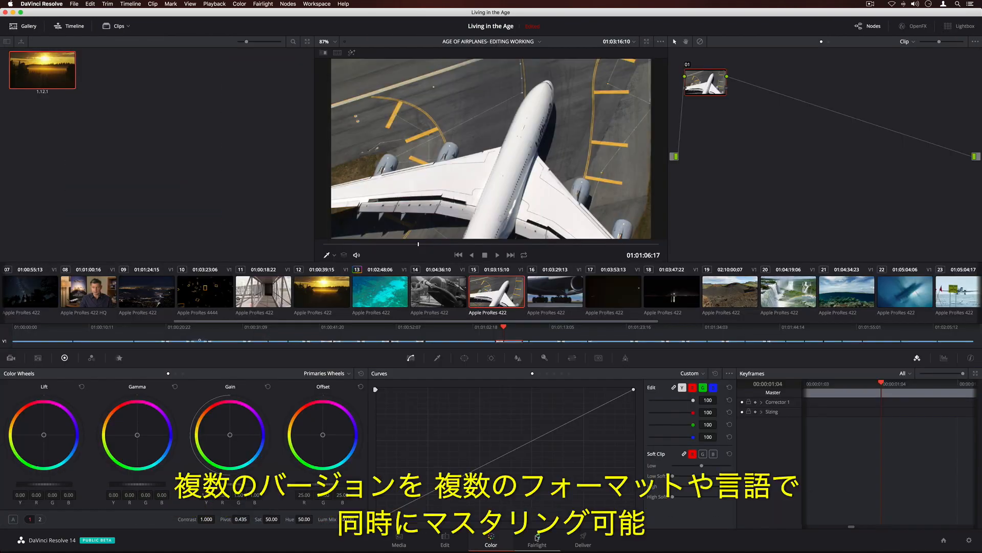
Play back another edit, then switch to the Color page for the seaplane-over-reef clip
click(536, 544)
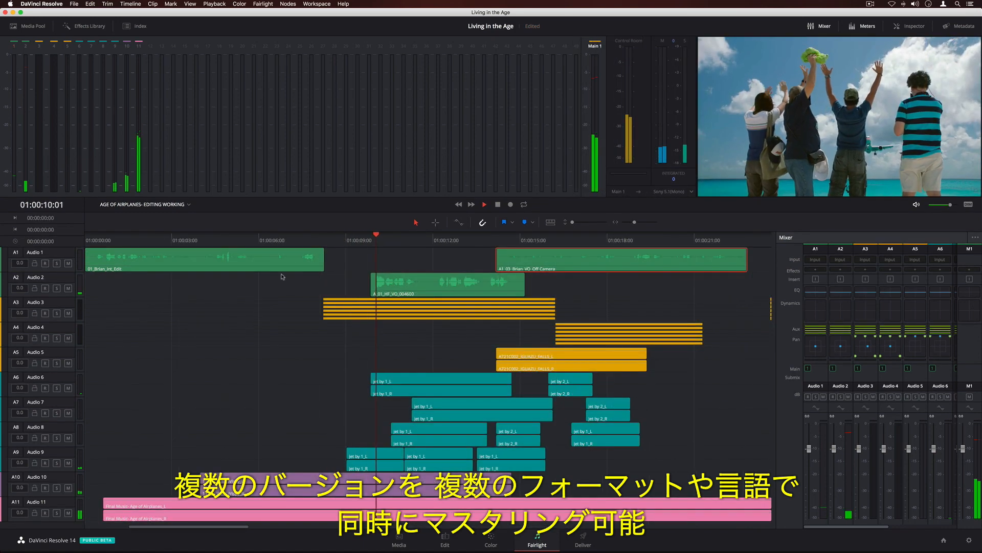
click(483, 205)
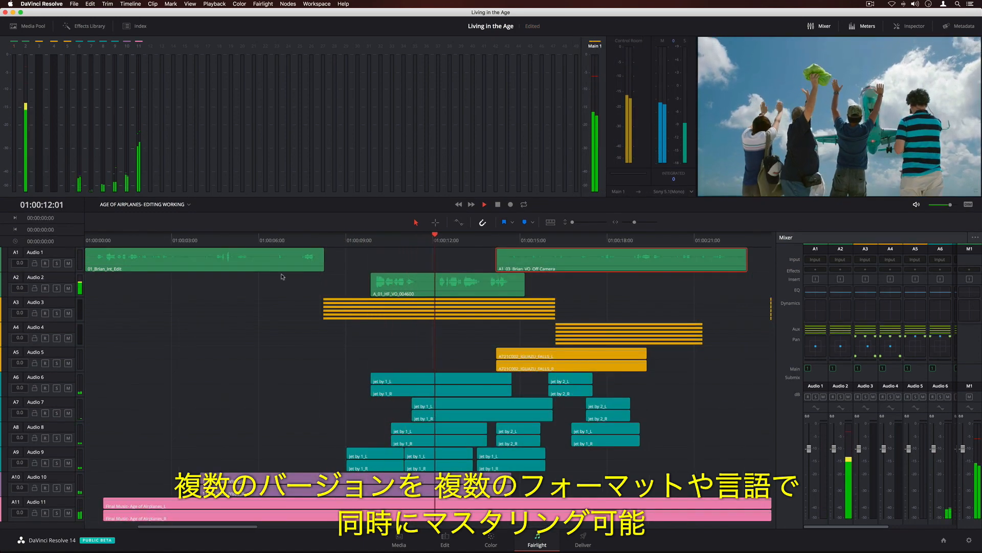
click(484, 204)
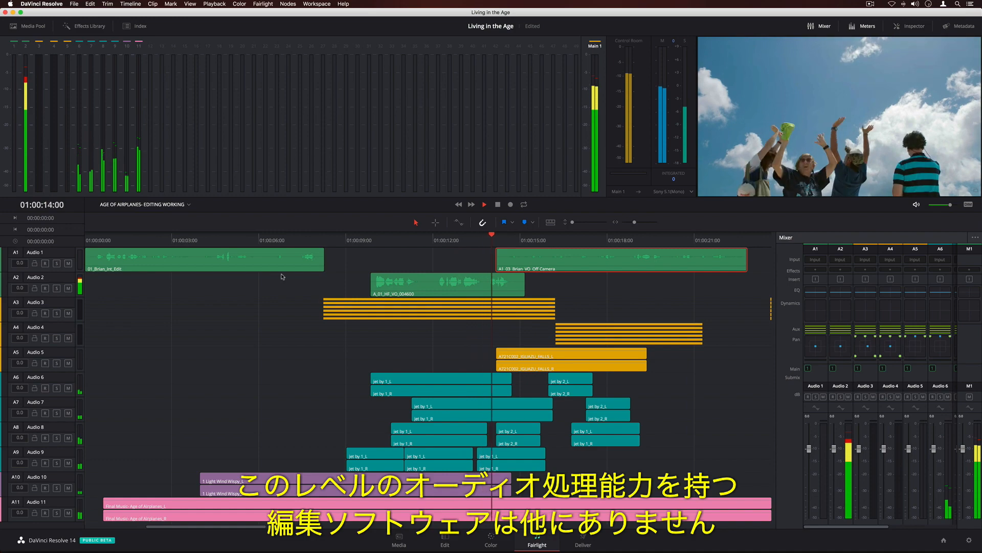
key(space)
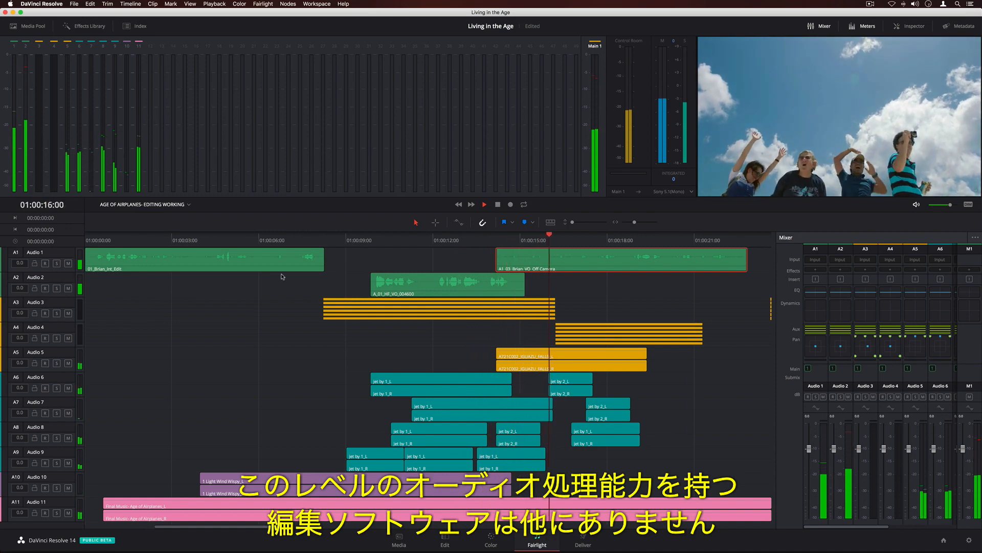
click(491, 540)
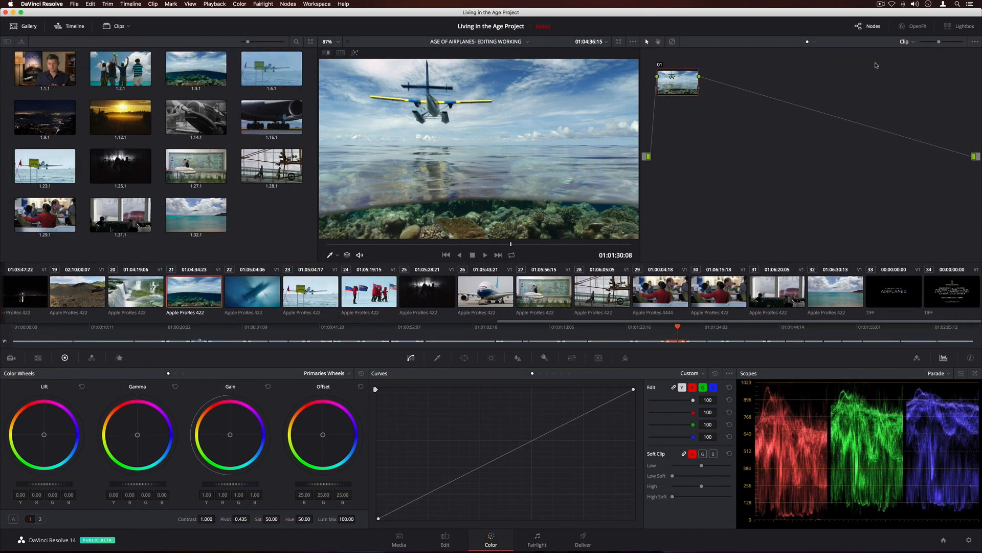
Open the OpenFX library and scroll the ResolveFX categories down to Refine and Repair
click(912, 26)
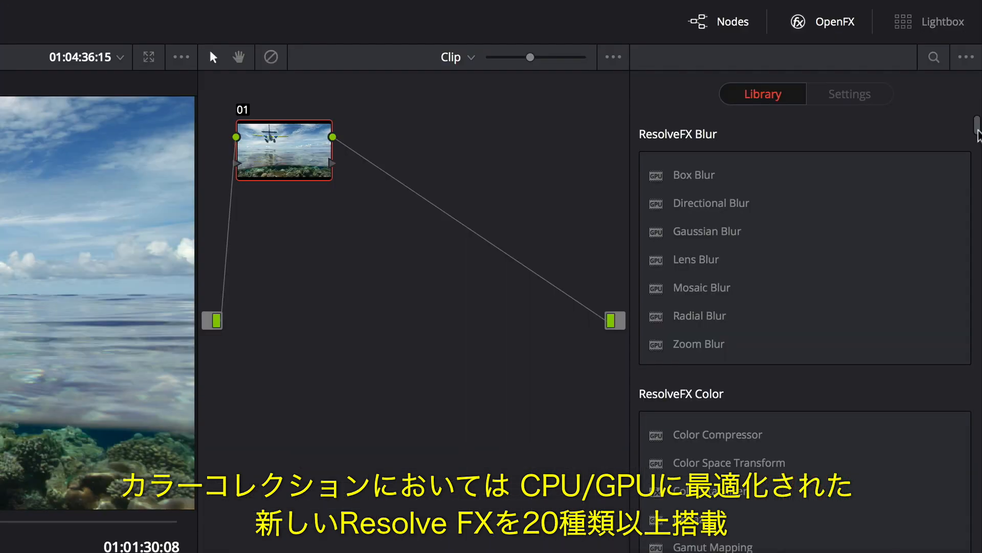
scroll(down, 3)
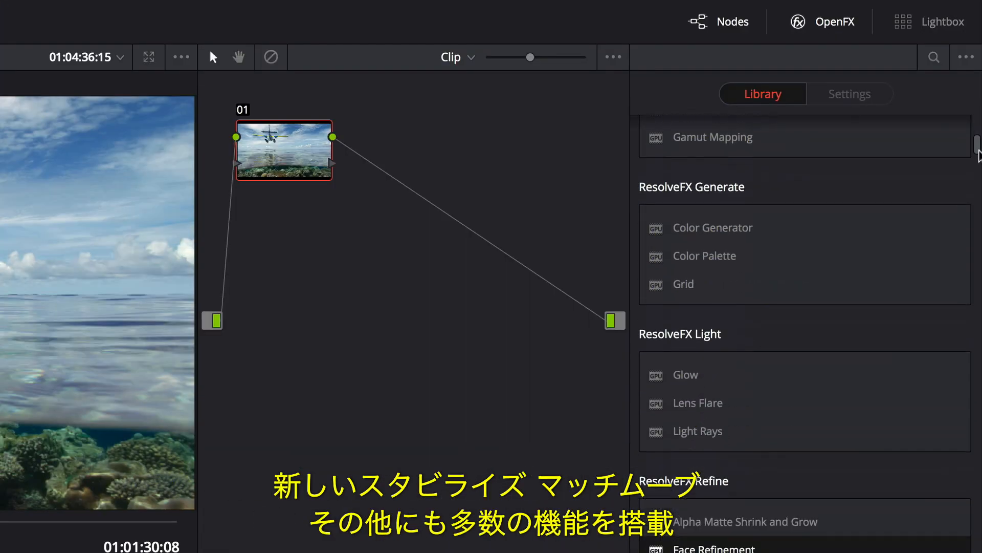
scroll(down, 3)
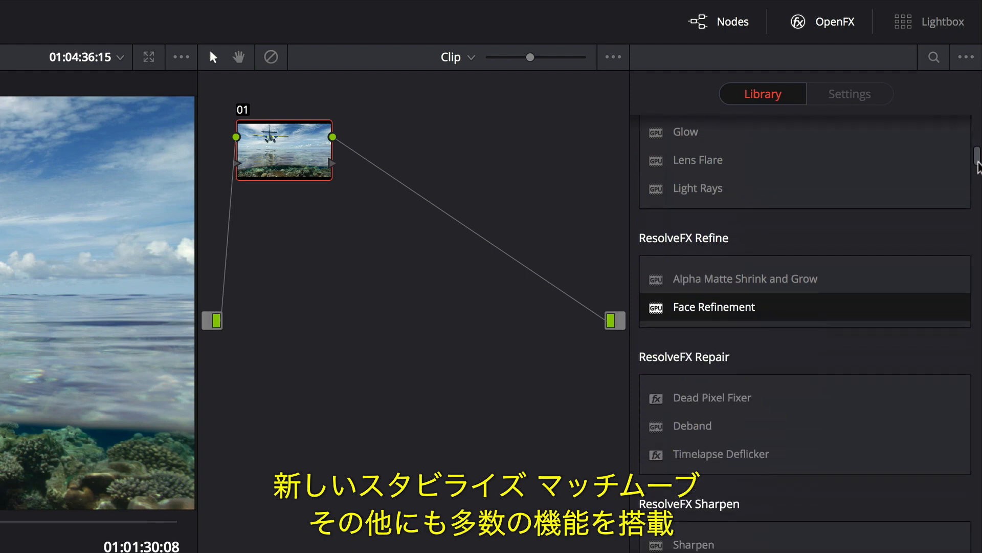
scroll(down, 3)
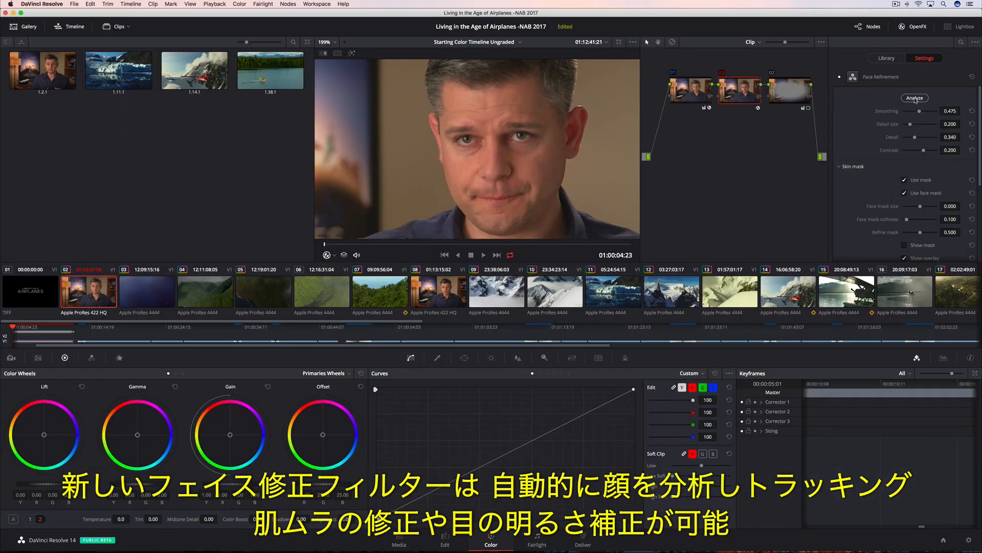
Lower Face Refinement smoothing to 0.147 and scroll to the retouching sections
click(914, 98)
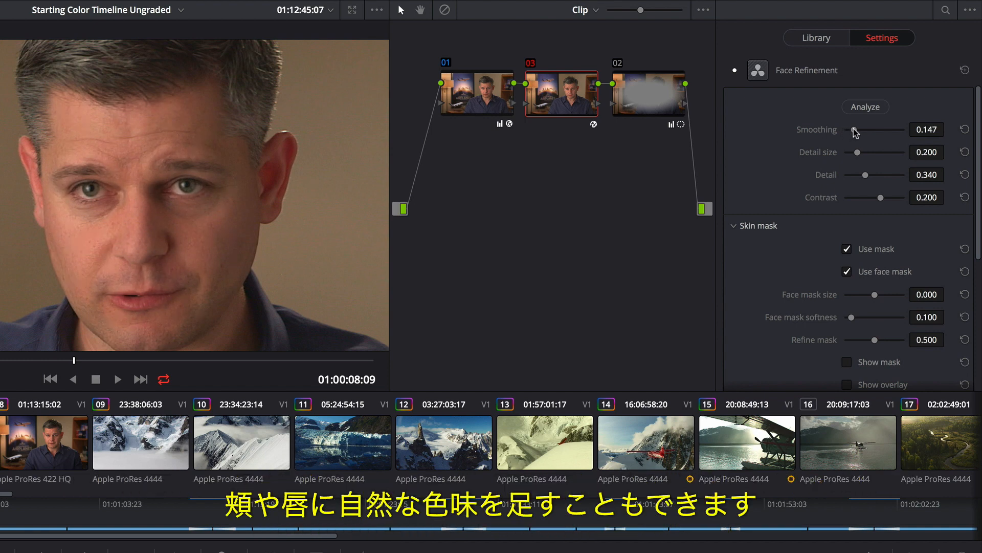
scroll(down, 3)
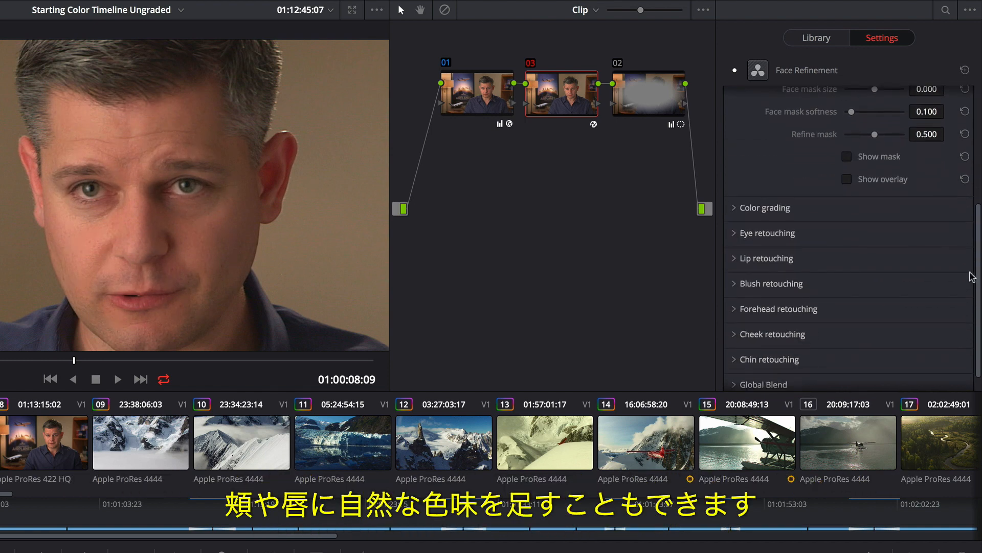
click(767, 232)
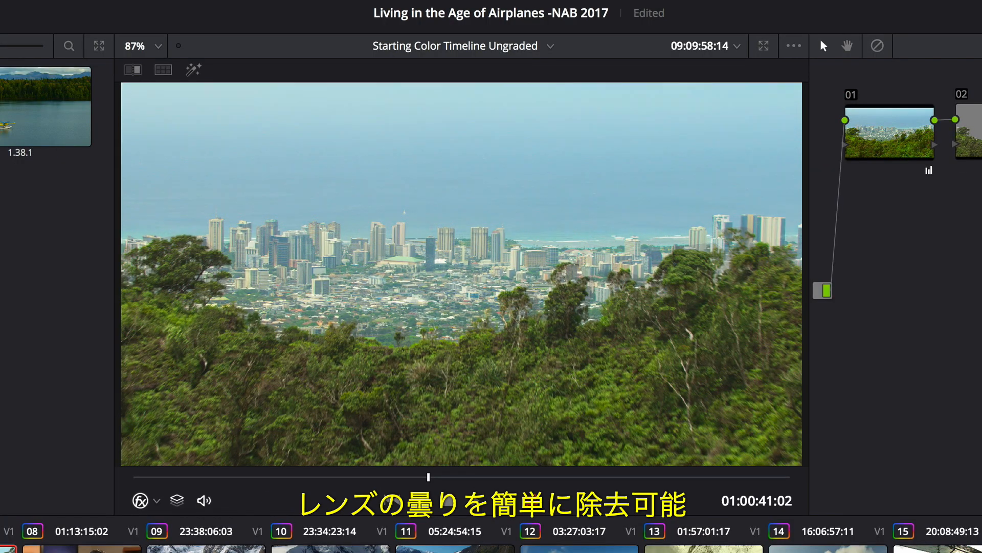
click(444, 540)
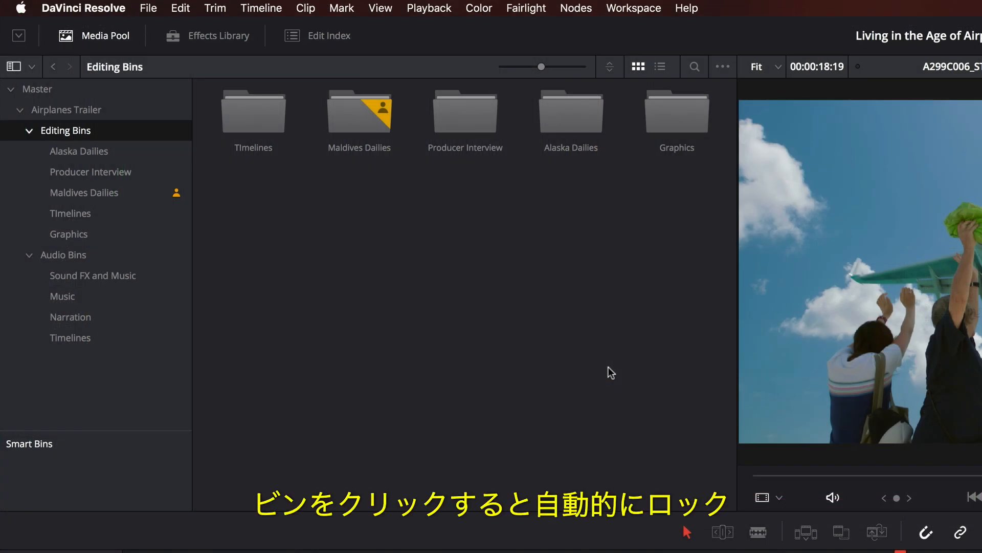
Open the Alaska Dailies bin and preview seaplane clips in the source viewer
click(571, 112)
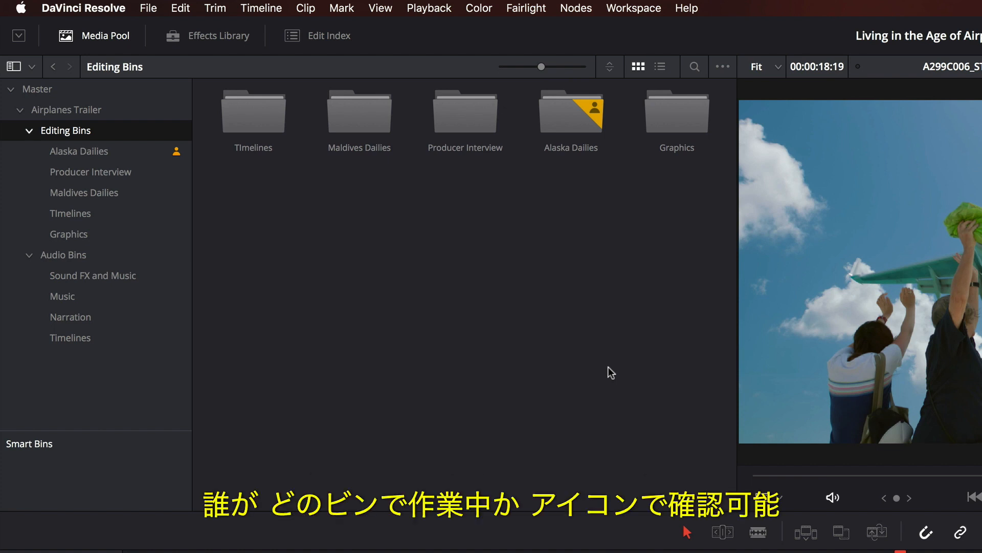
mouse_move(594, 109)
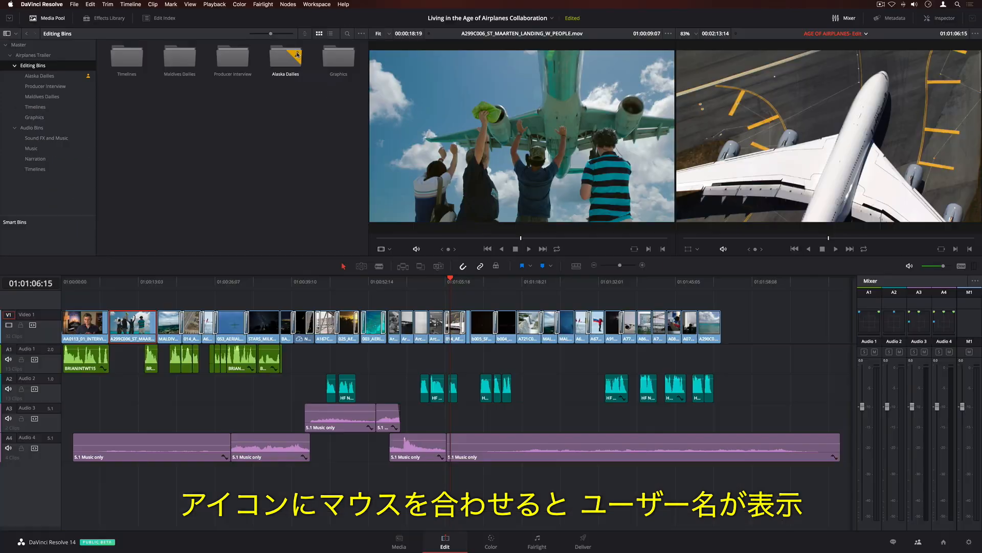
mouse_move(283, 60)
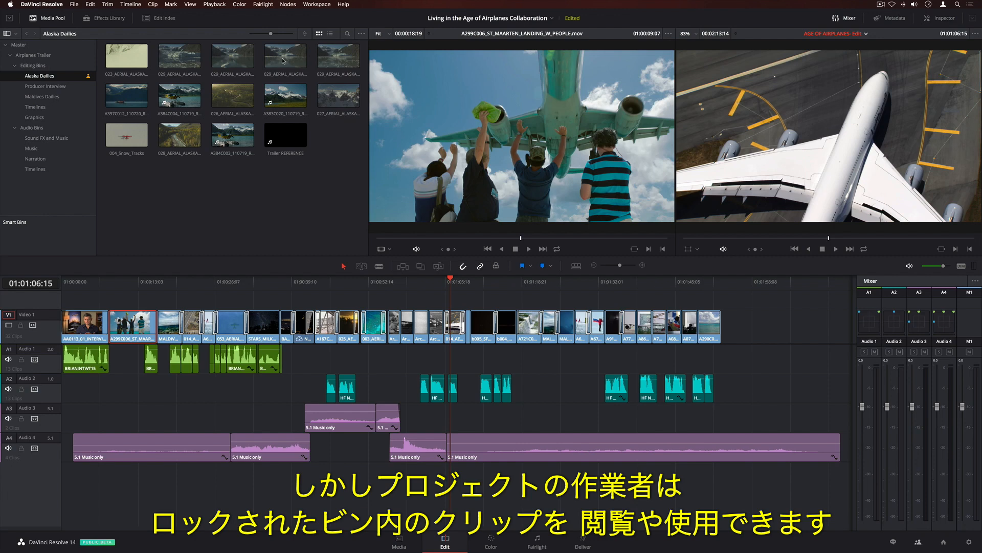
click(126, 91)
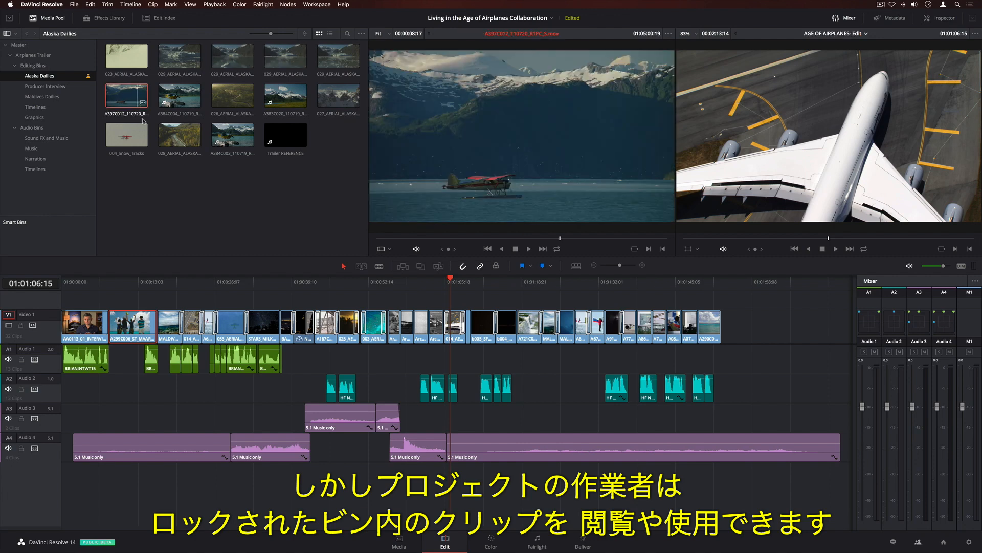
click(232, 134)
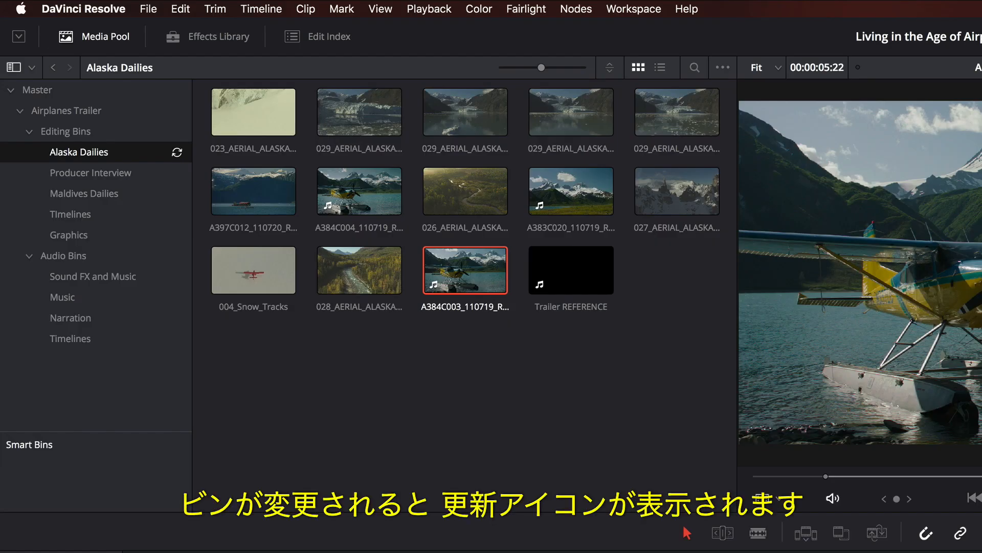
mouse_move(177, 152)
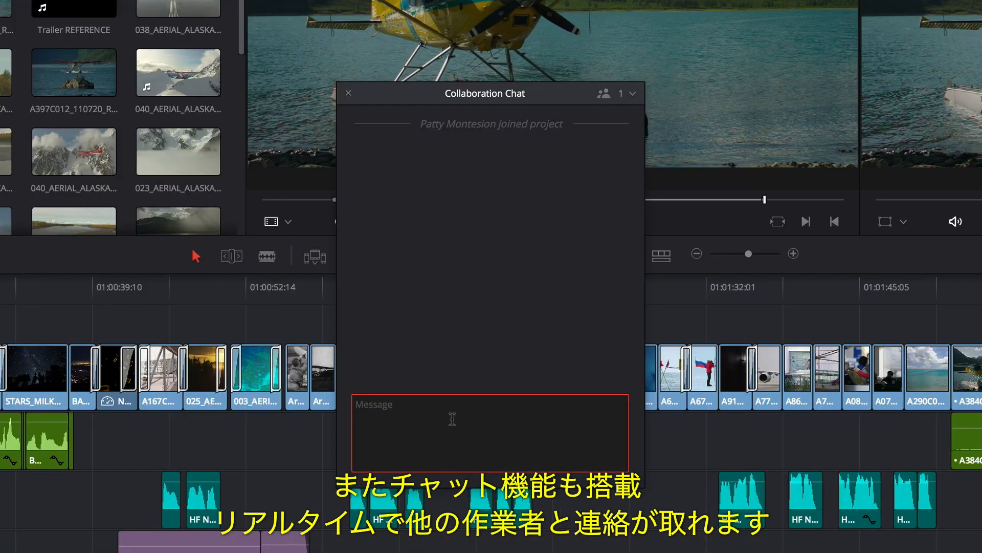
Ask in chat for a bin with today's dailies, read the reply, then refresh Editing Bins
text(Can you please make a bin)
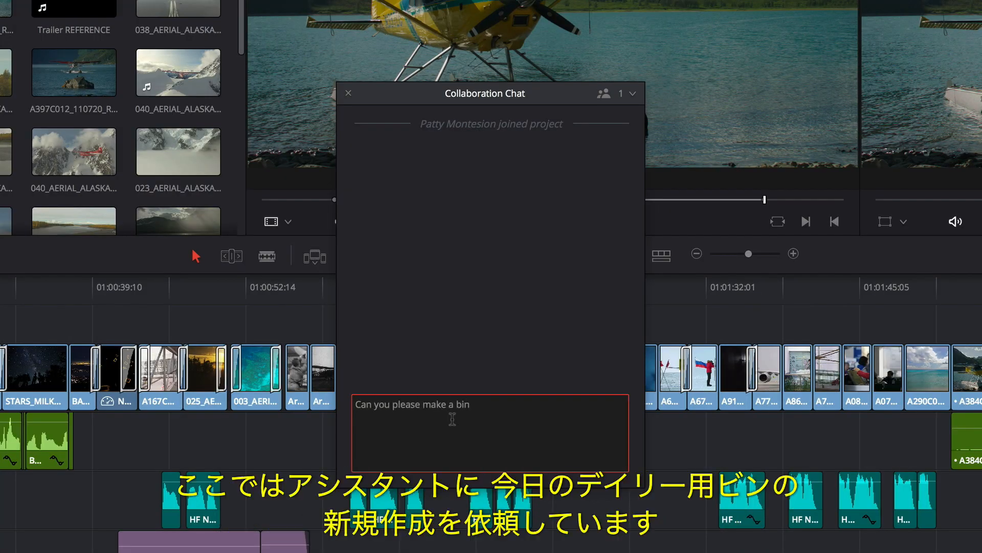
text(with today's dailies)
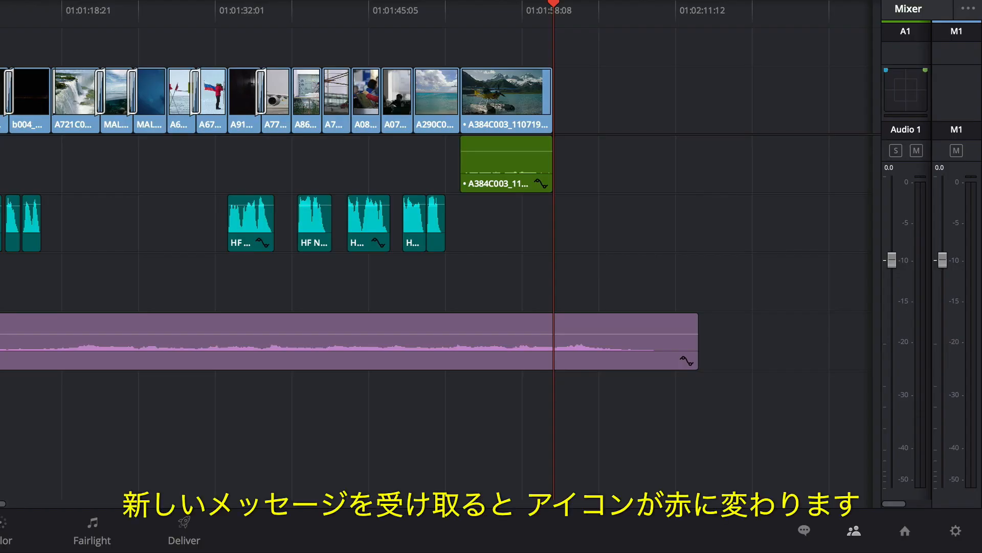
click(803, 530)
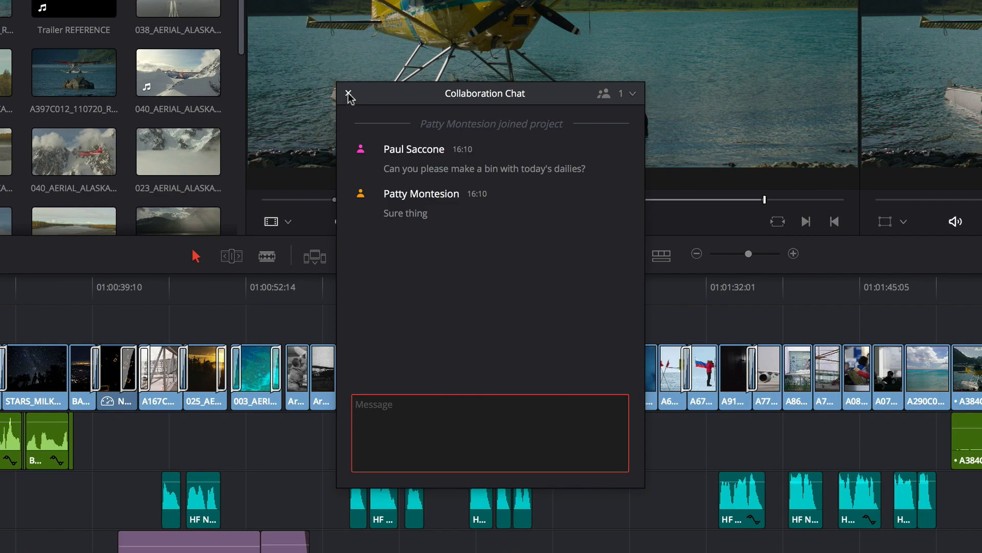
click(348, 95)
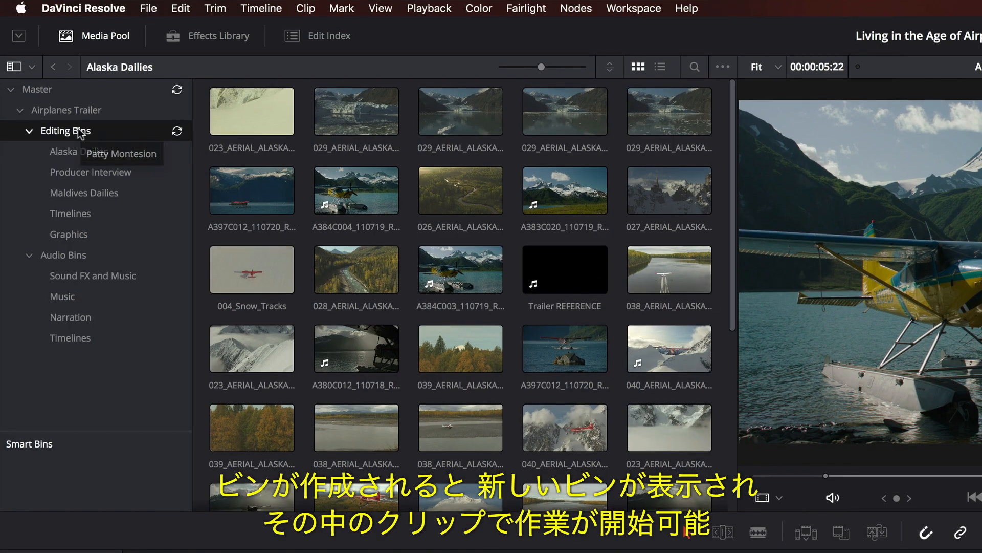
click(64, 130)
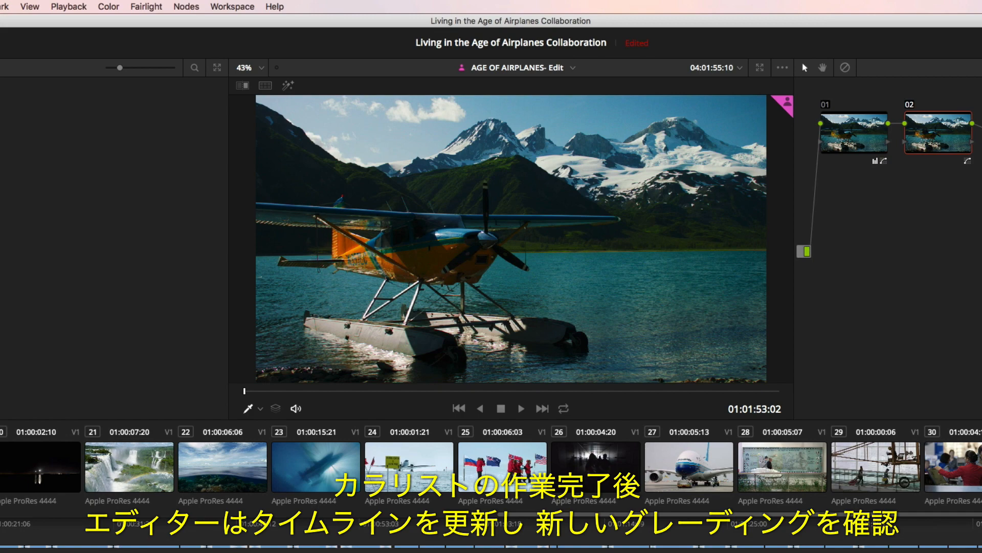
Switch to the Color page to view the colourist's new seaplane grade
click(444, 541)
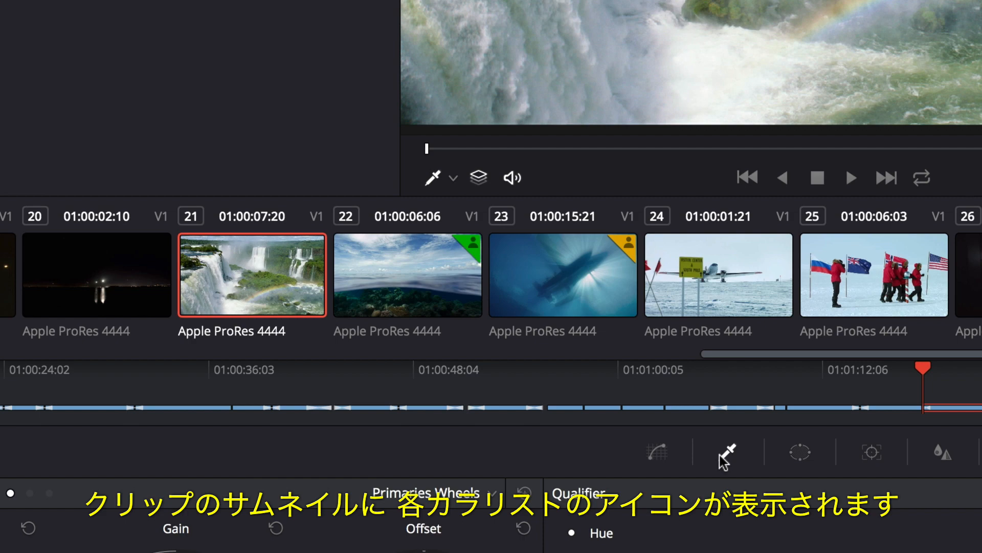
mouse_move(627, 254)
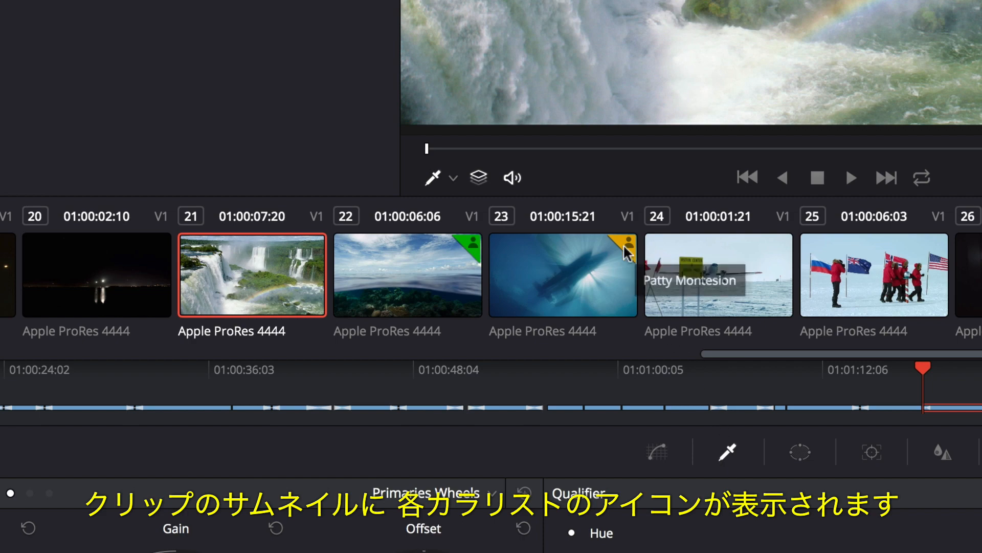
mouse_move(472, 246)
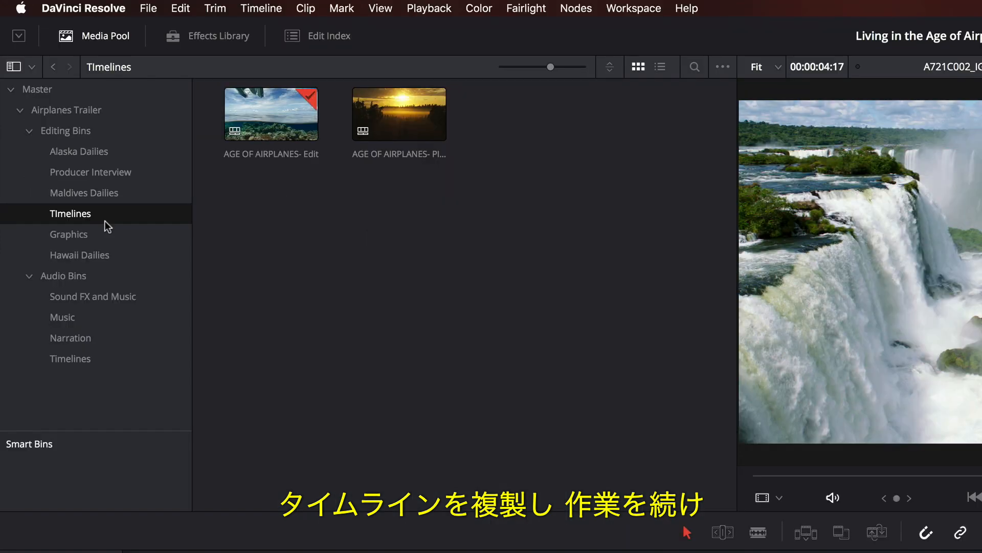
Compare the AGE OF AIRPLANES- PIC CHANGES timeline with the current timeline
right_click(399, 114)
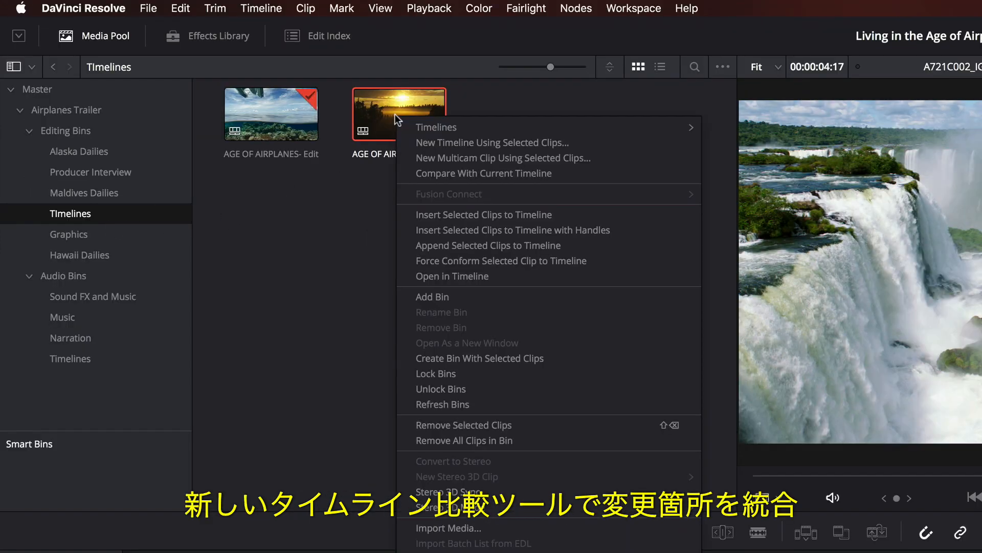
mouse_move(611, 178)
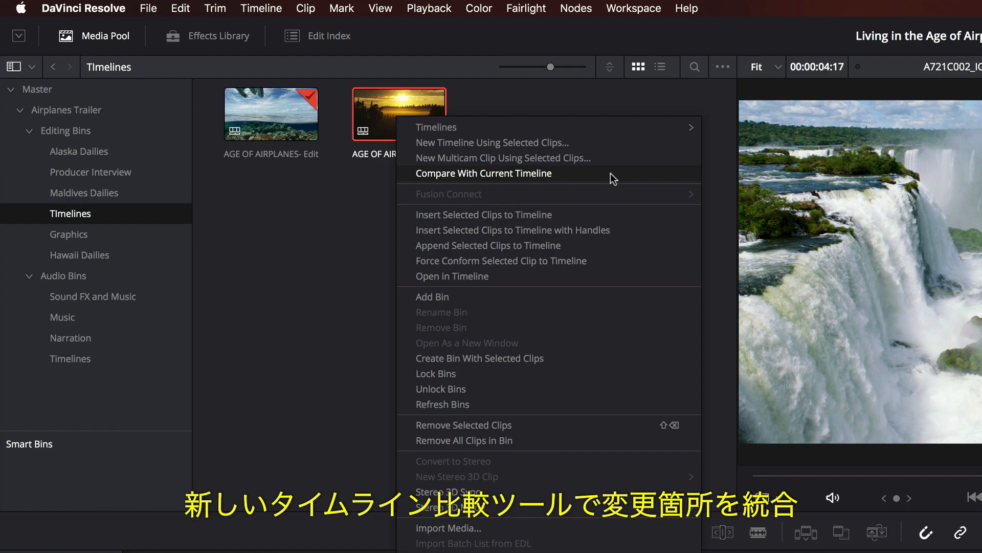
click(483, 173)
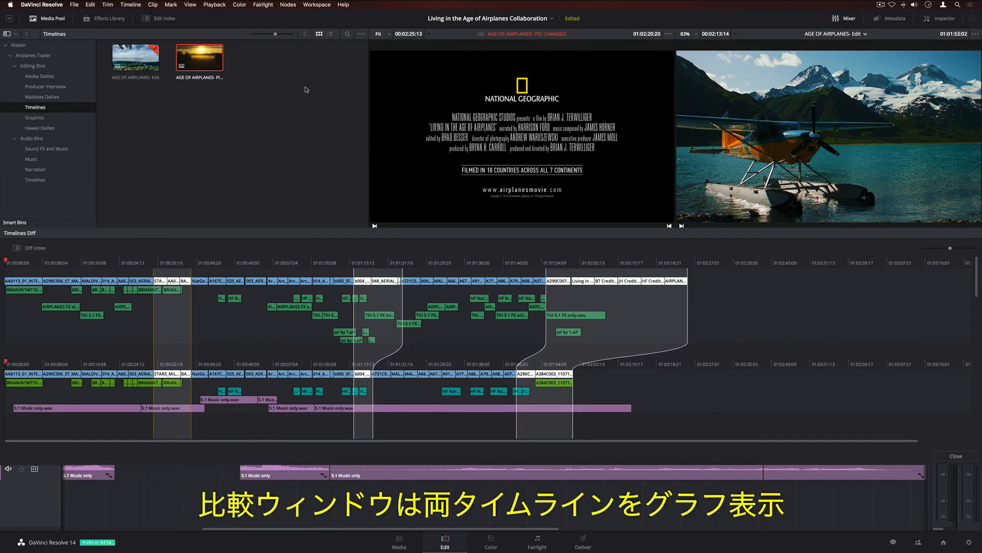
mouse_move(189, 244)
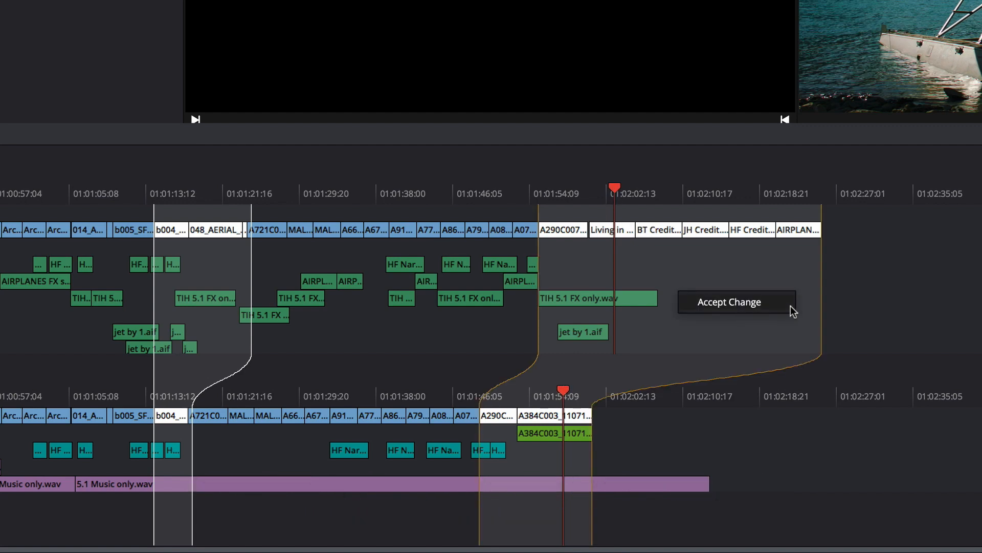
Accept the highlighted PIC CHANGES difference into the current edit timeline
click(728, 301)
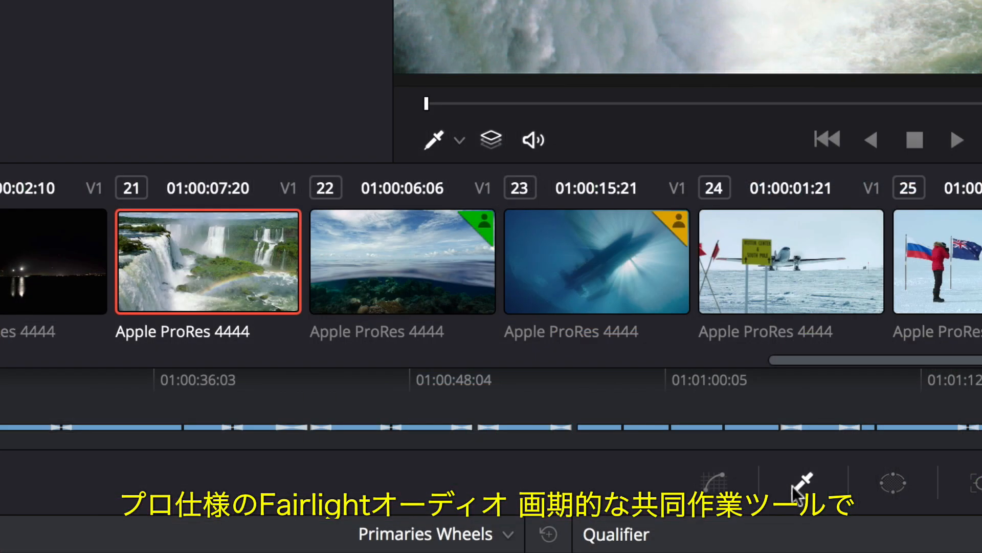
mouse_move(486, 226)
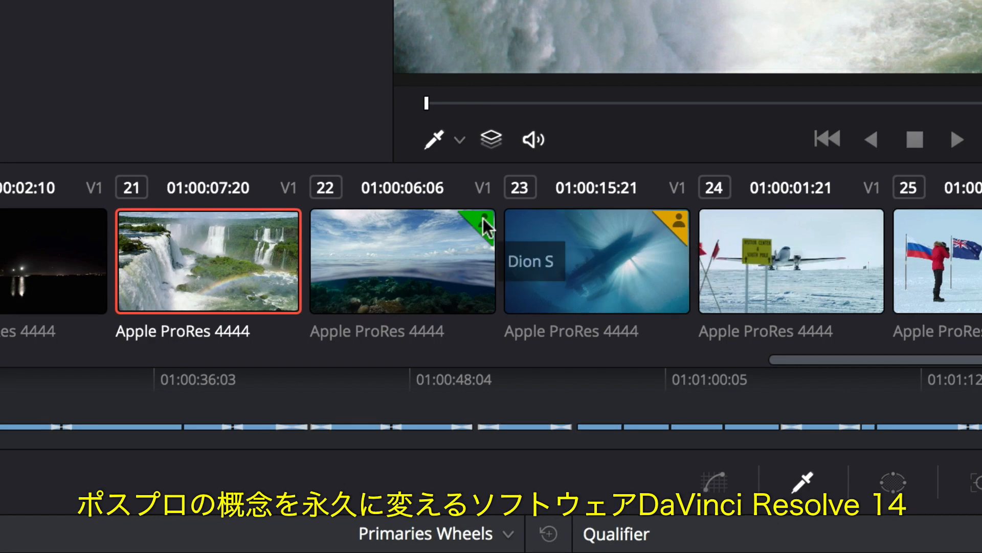